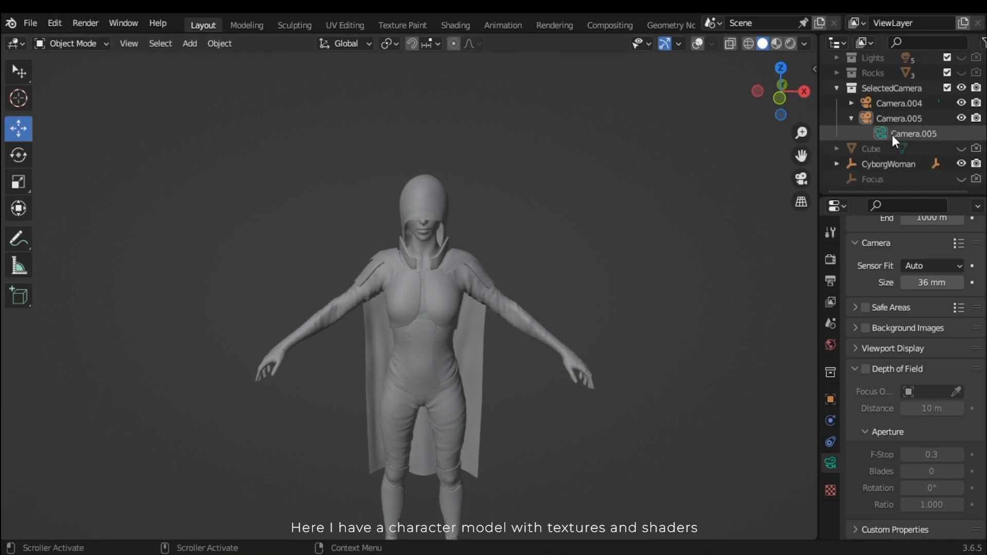
View the hooded face through the scene camera with Rendered shading.
{"action": "key", "text": "0"}
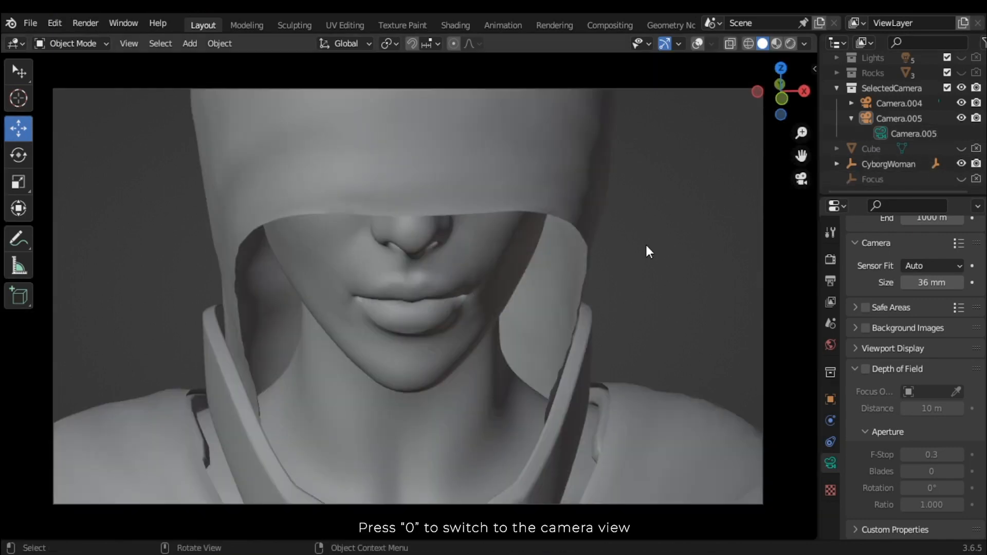
{"action": "key", "text": "z"}
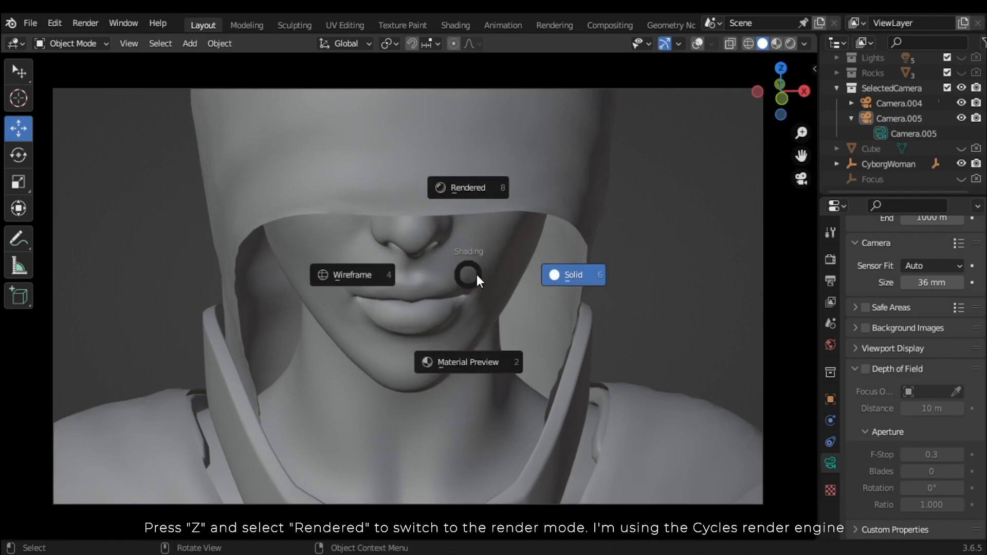
{"action": "left_click", "coordinate": [467, 187]}
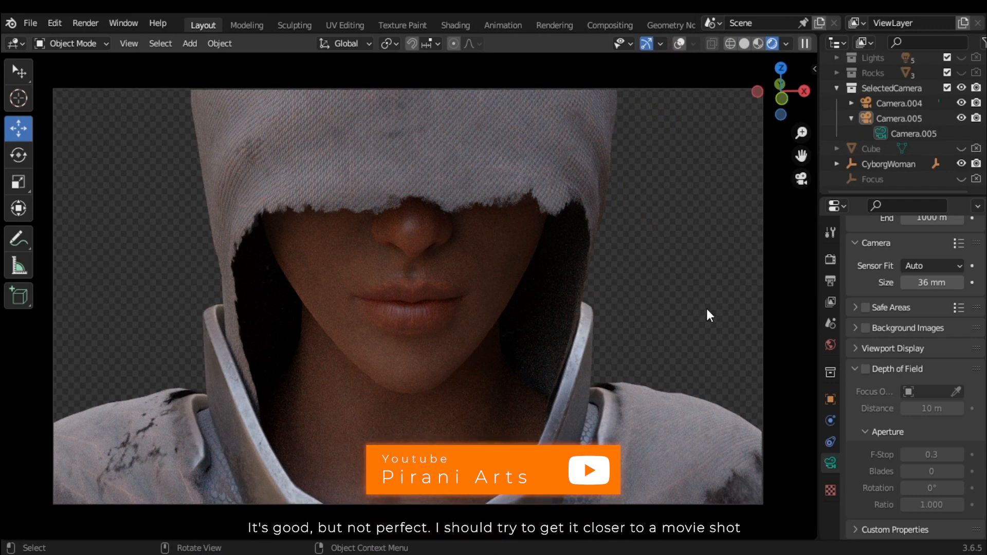
{"action": "mouse_move", "coordinate": [191, 484]}
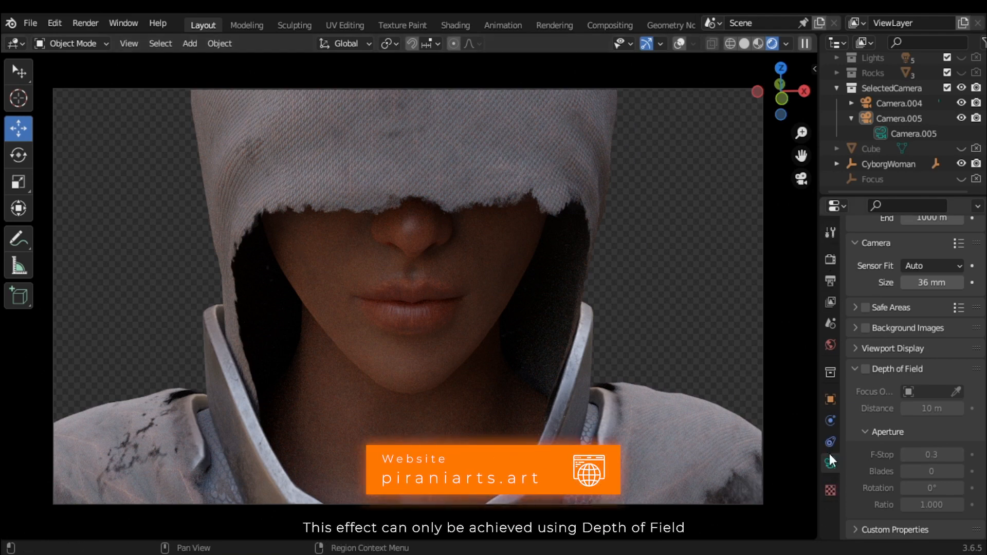
Select Camera.005 and enable its Depth of Field with a 10 m focus distance.
{"action": "left_click", "coordinate": [901, 119]}
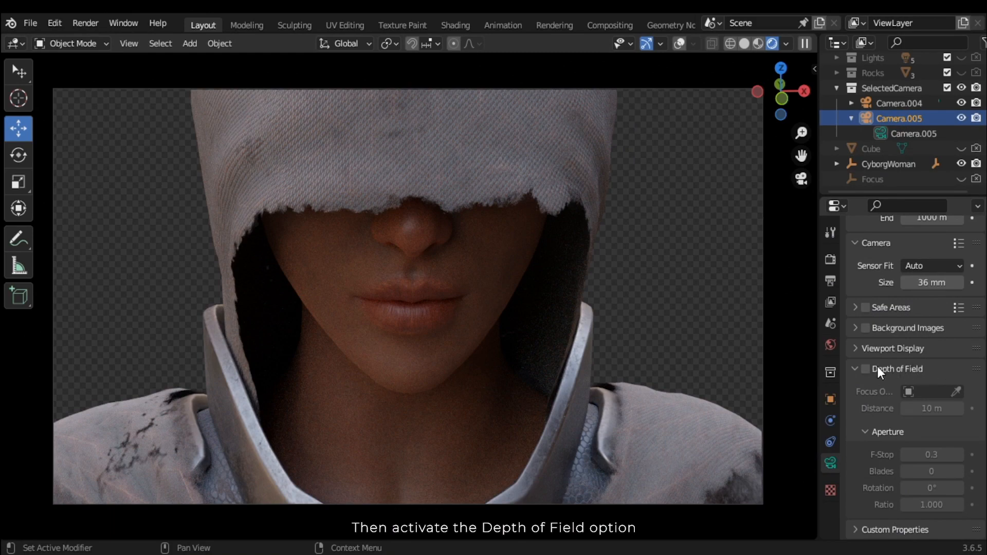
{"action": "left_click", "coordinate": [866, 369]}
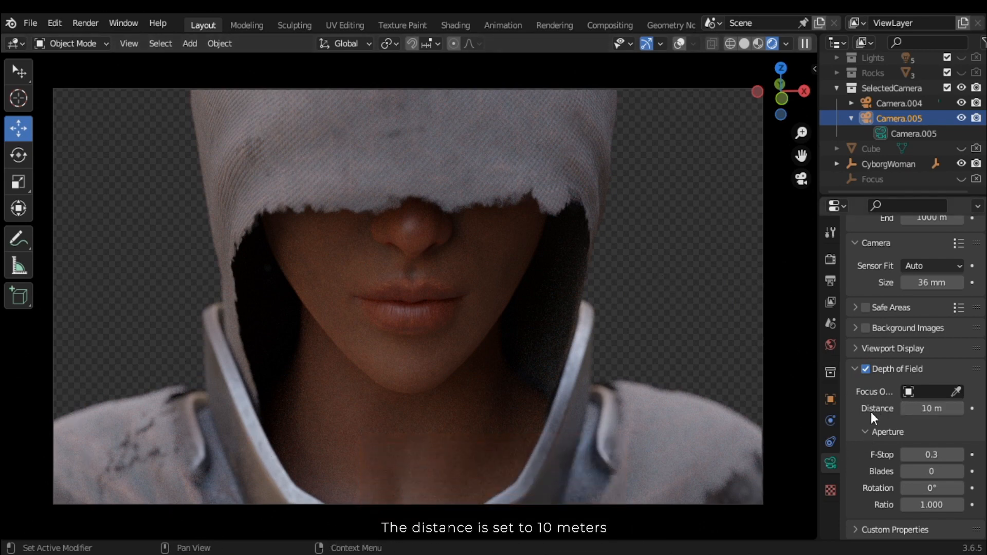
{"action": "left_click", "coordinate": [931, 408]}
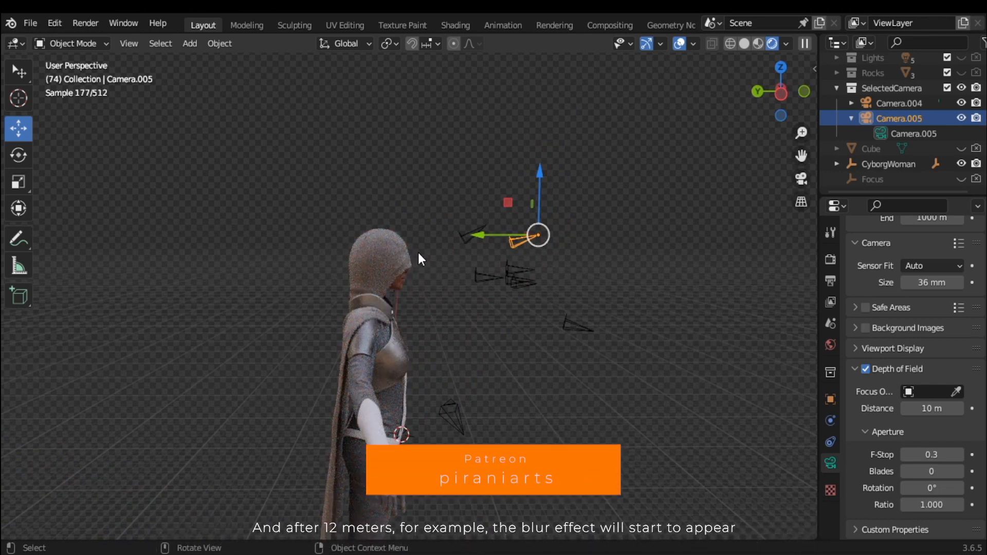
{"action": "mouse_move", "coordinate": [340, 319]}
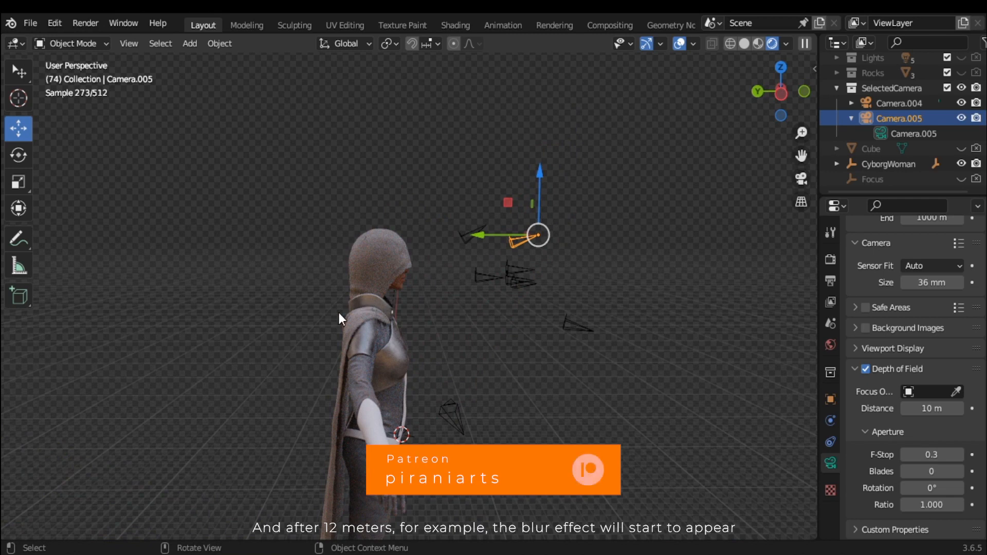
{"action": "mouse_move", "coordinate": [490, 286]}
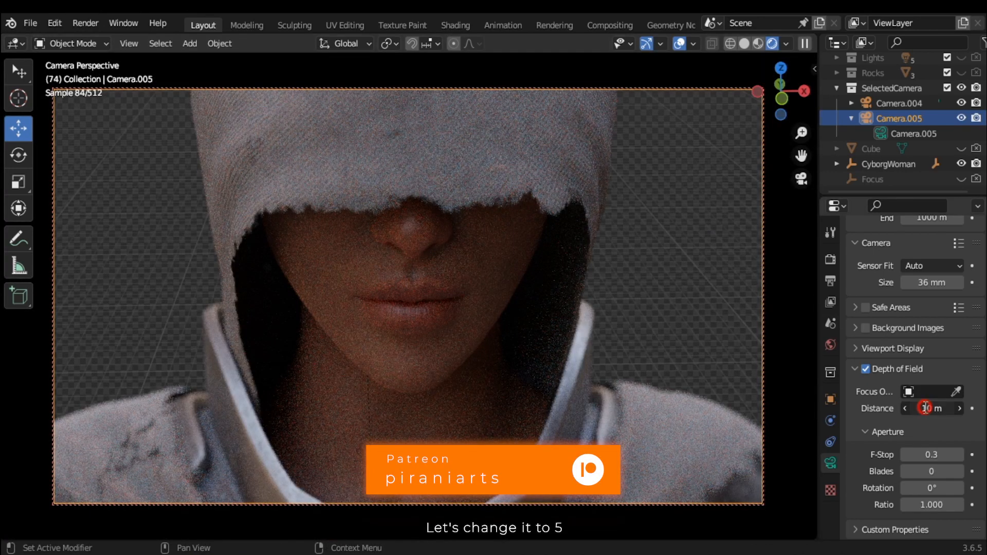
Set Camera.005's depth-of-field focus distance to 15 m.
{"action": "left_click", "coordinate": [931, 407]}
{"action": "type", "text": "5"}
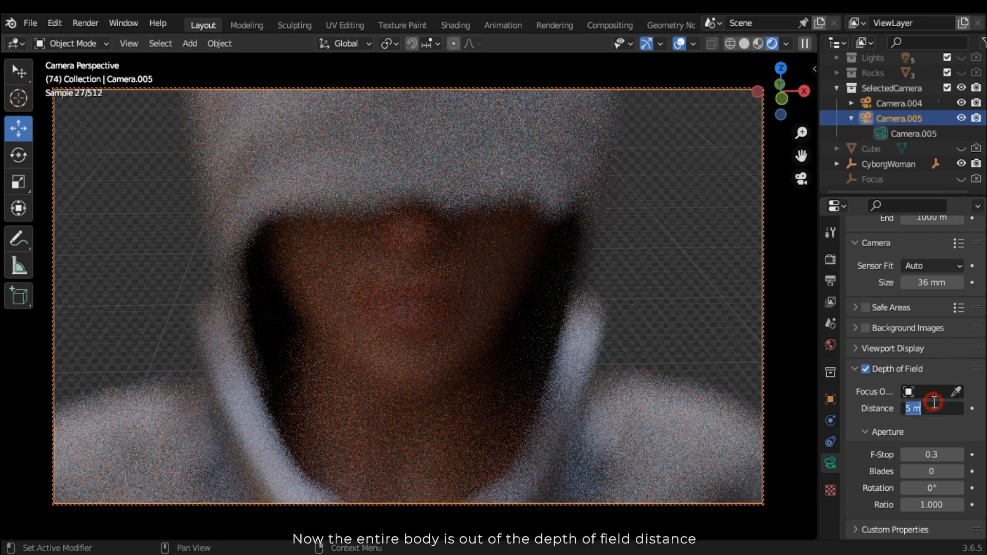
{"action": "type", "text": "15"}
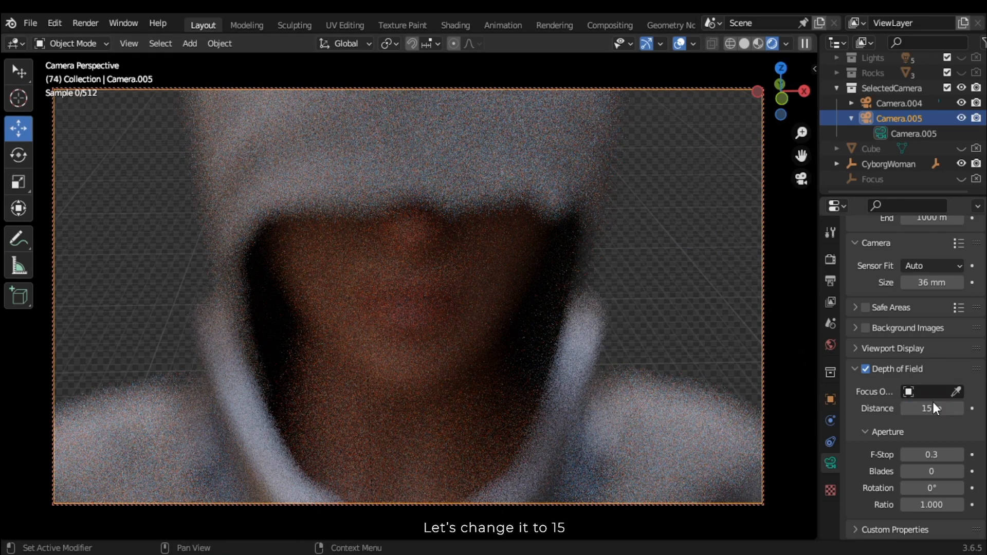
{"action": "left_click", "coordinate": [930, 408]}
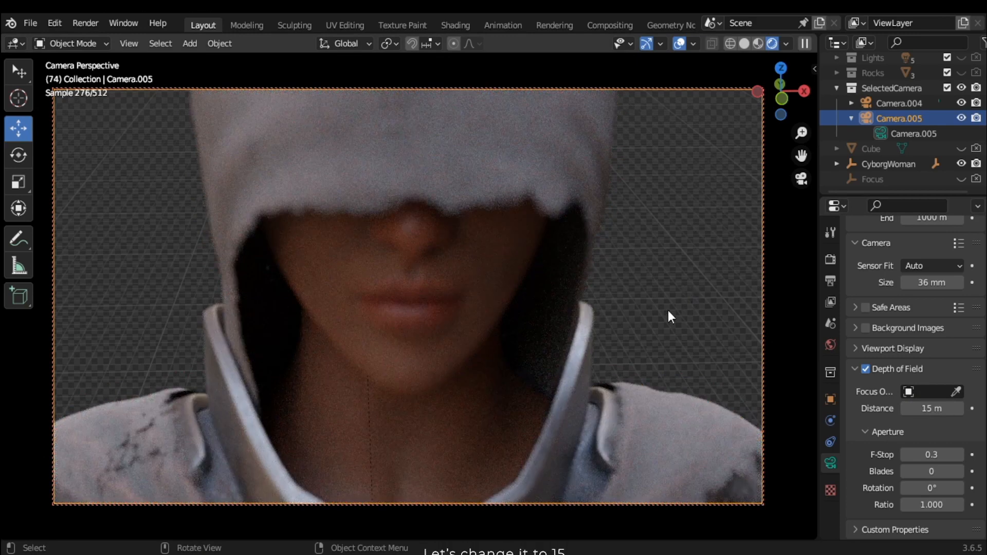
{"action": "mouse_move", "coordinate": [272, 453]}
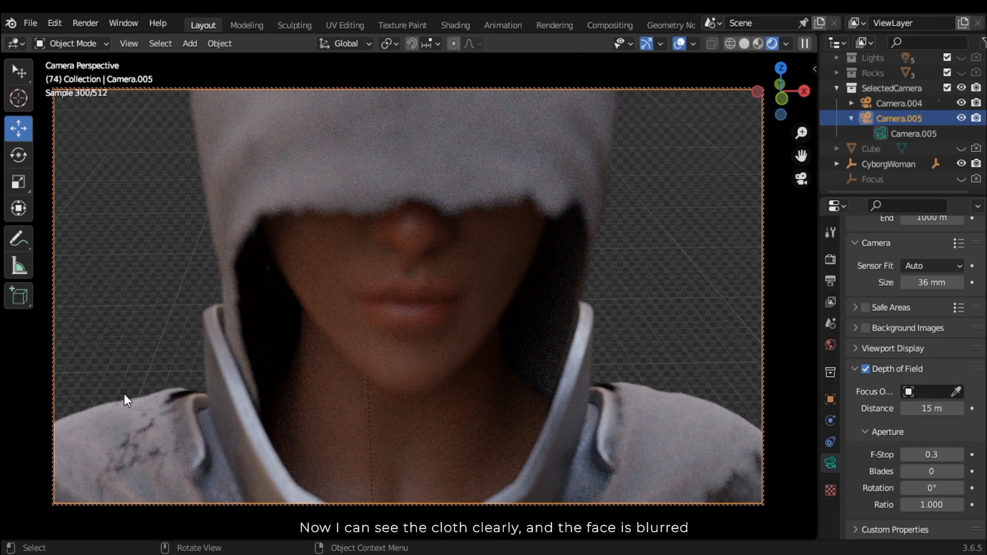
{"action": "mouse_move", "coordinate": [609, 323]}
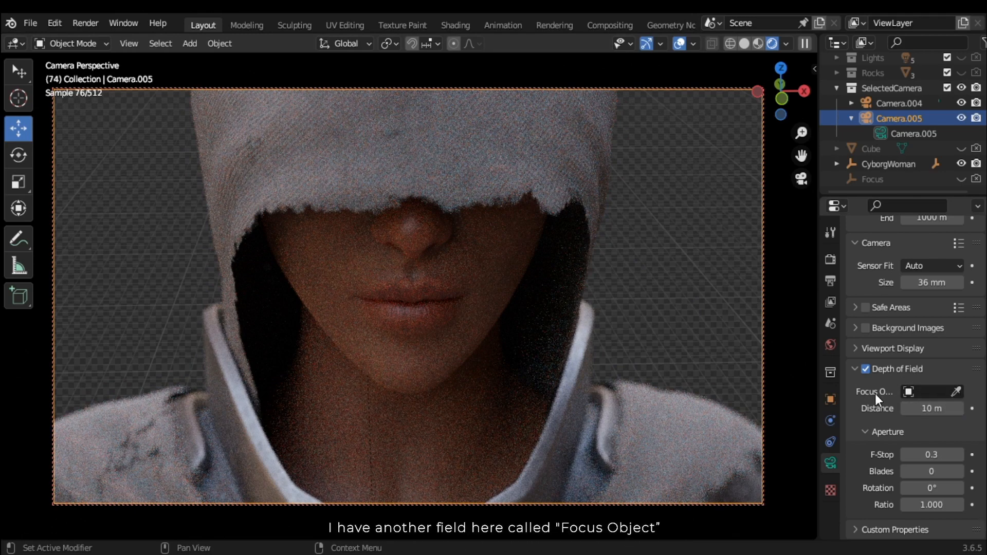
{"action": "mouse_move", "coordinate": [955, 392]}
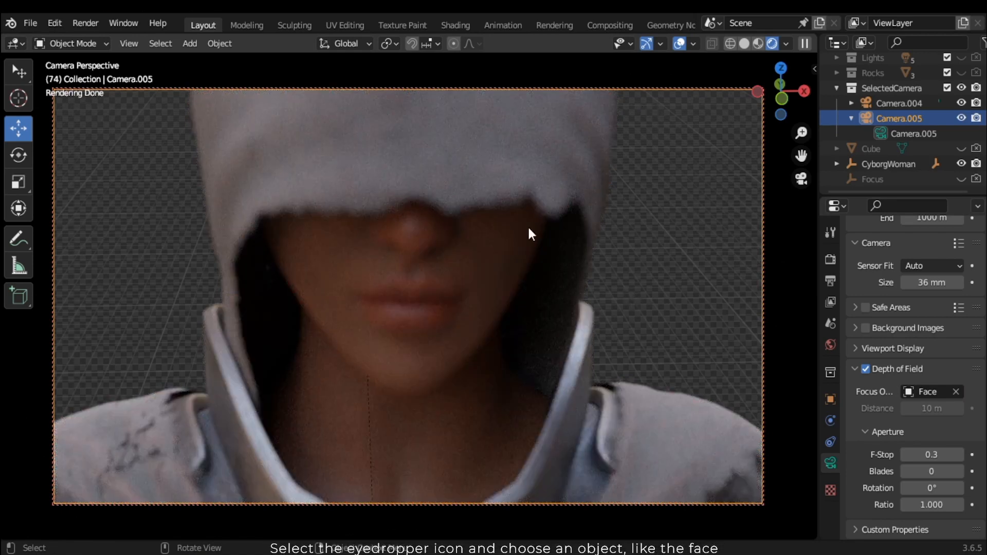
{"action": "mouse_move", "coordinate": [597, 308]}
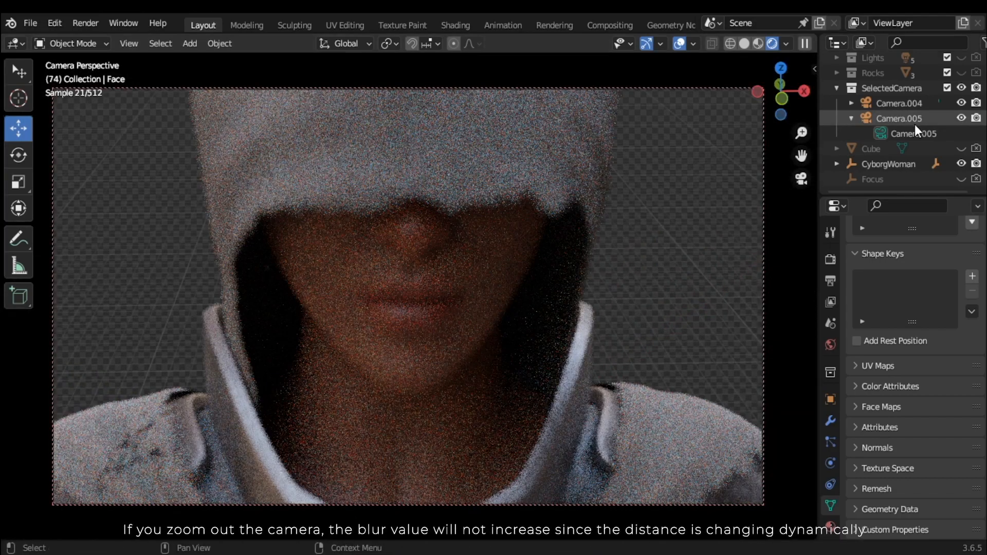
Select Camera.005's data in the Outliner to show its depth-of-field settings.
{"action": "left_click", "coordinate": [900, 118]}
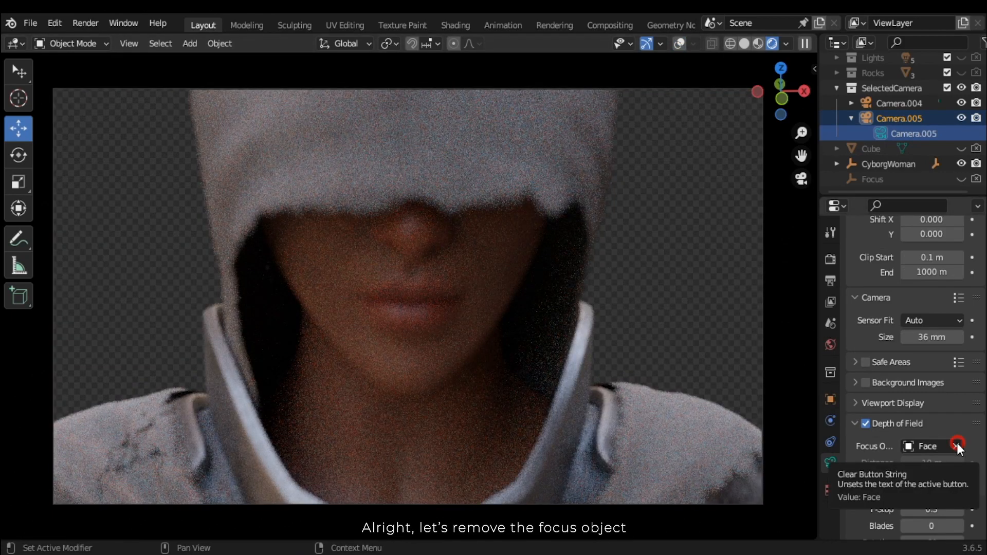
Clear the Face focus object and switch the viewport back to Solid shading.
{"action": "left_click", "coordinate": [958, 446]}
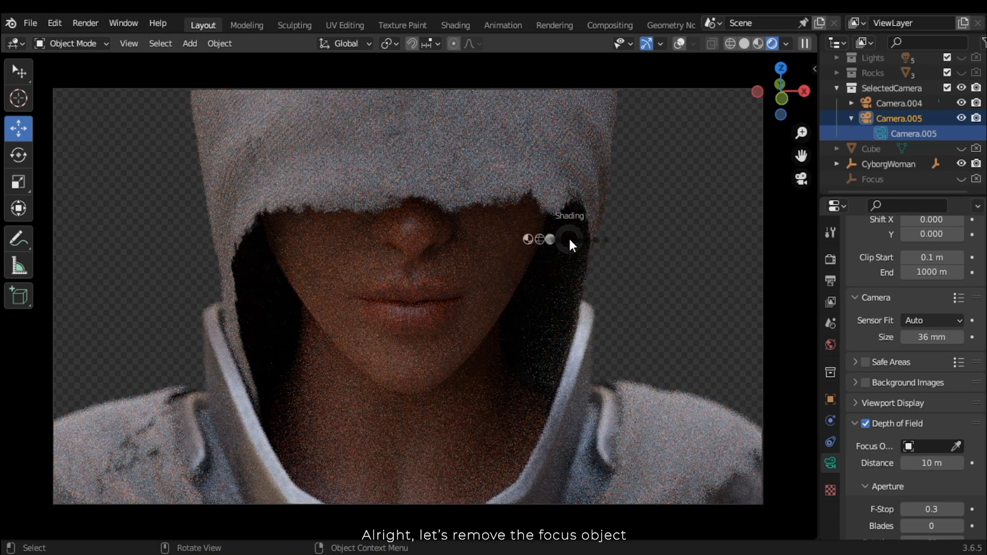
{"action": "left_click", "coordinate": [763, 43]}
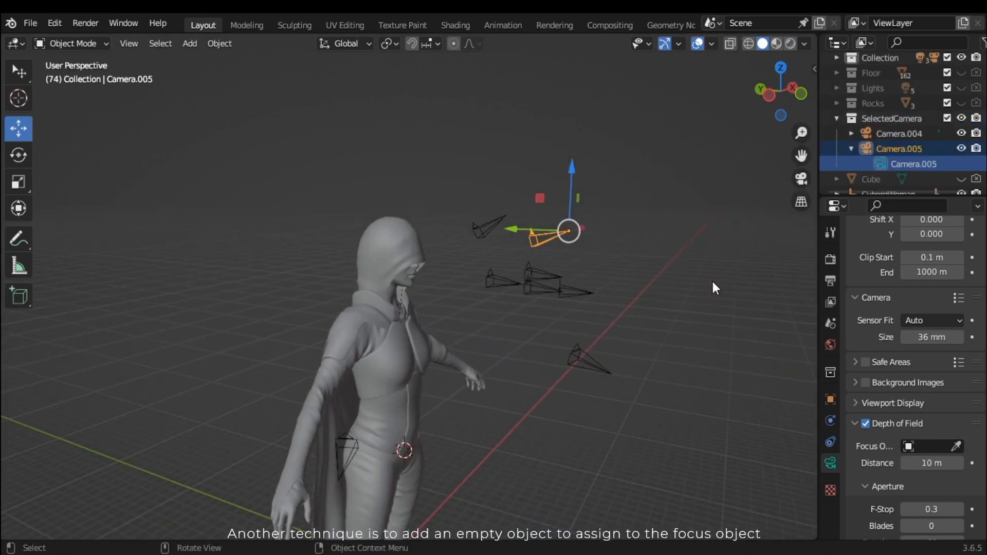
Save the file and add a Plain Axes empty at the character's neck.
{"action": "key", "text": "ctrl+s"}
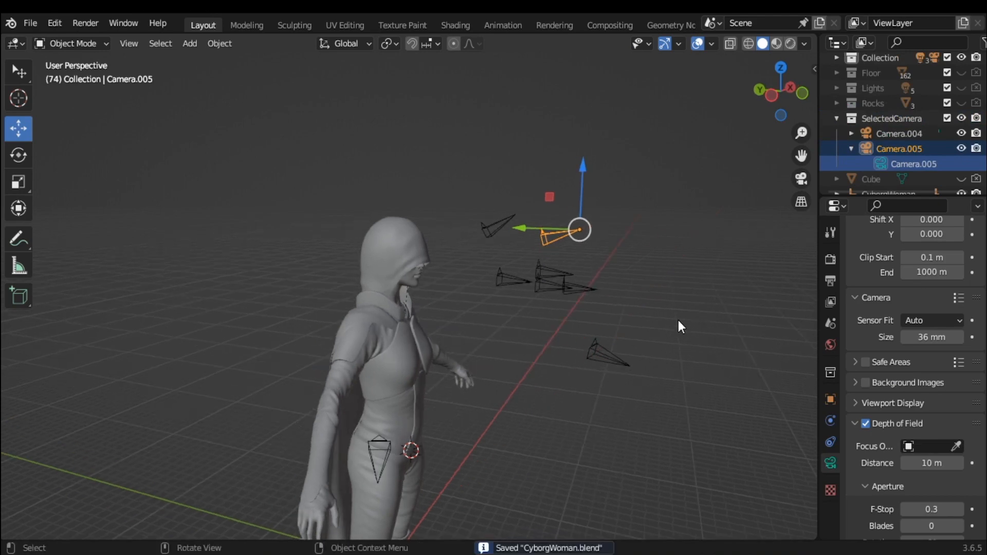
{"action": "key", "text": "shift+a"}
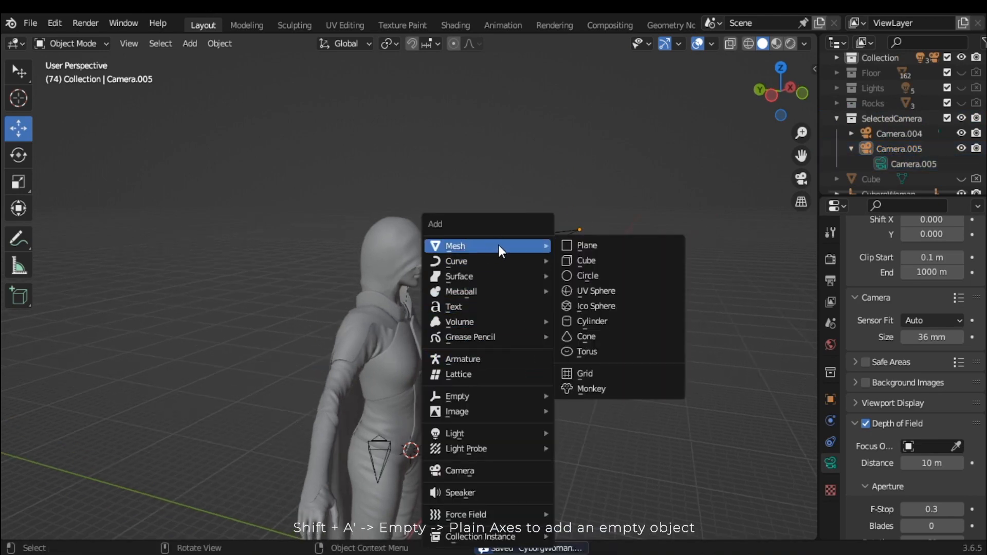
{"action": "mouse_move", "coordinate": [457, 396]}
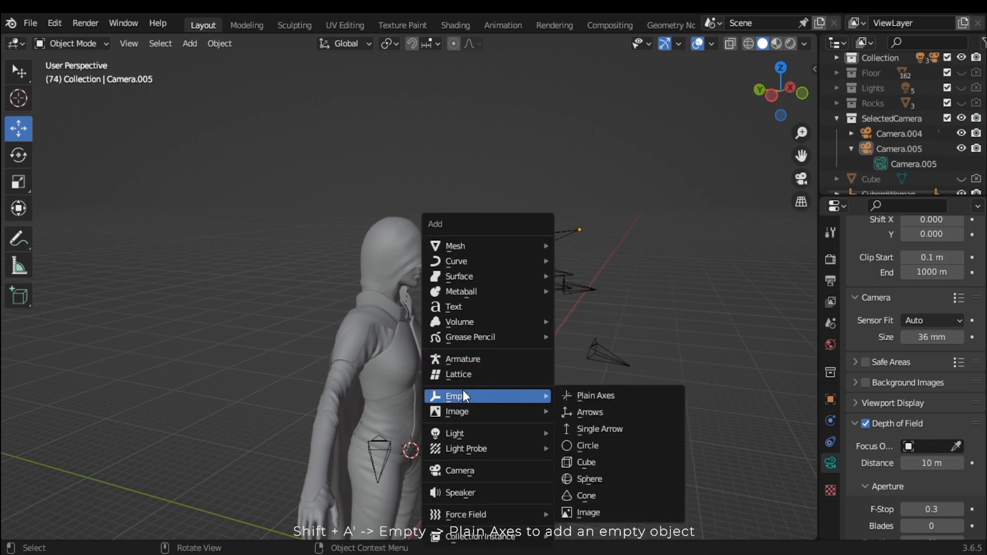
{"action": "mouse_move", "coordinate": [595, 395]}
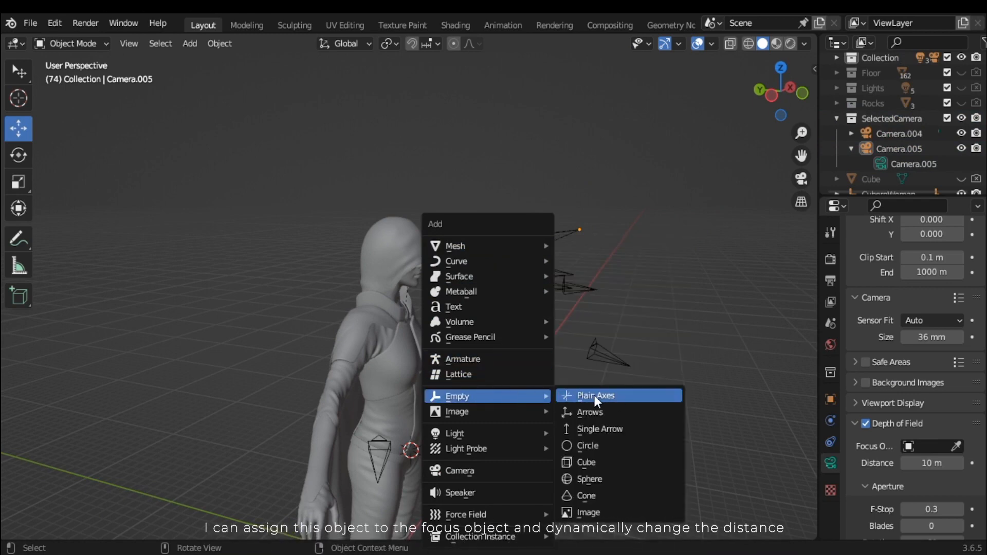
{"action": "left_click", "coordinate": [594, 396]}
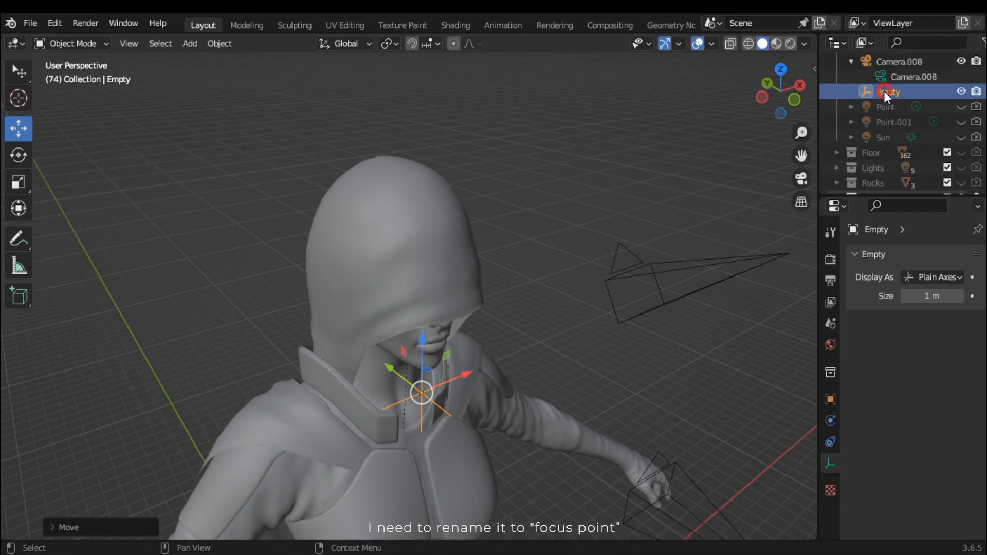
Rename the new Empty to FocusPoint in the Outliner.
{"action": "double_click", "coordinate": [887, 92]}
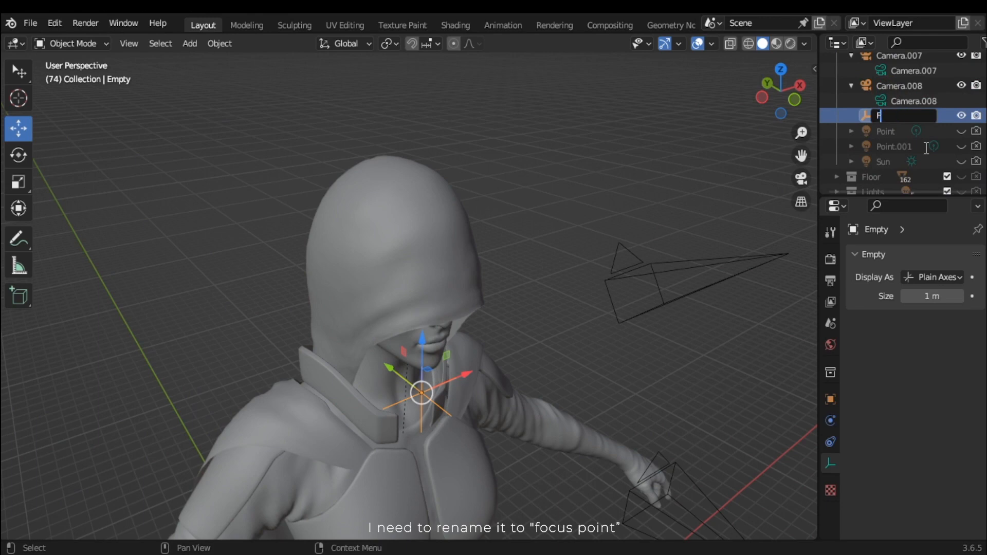
{"action": "type", "text": "ocusP"}
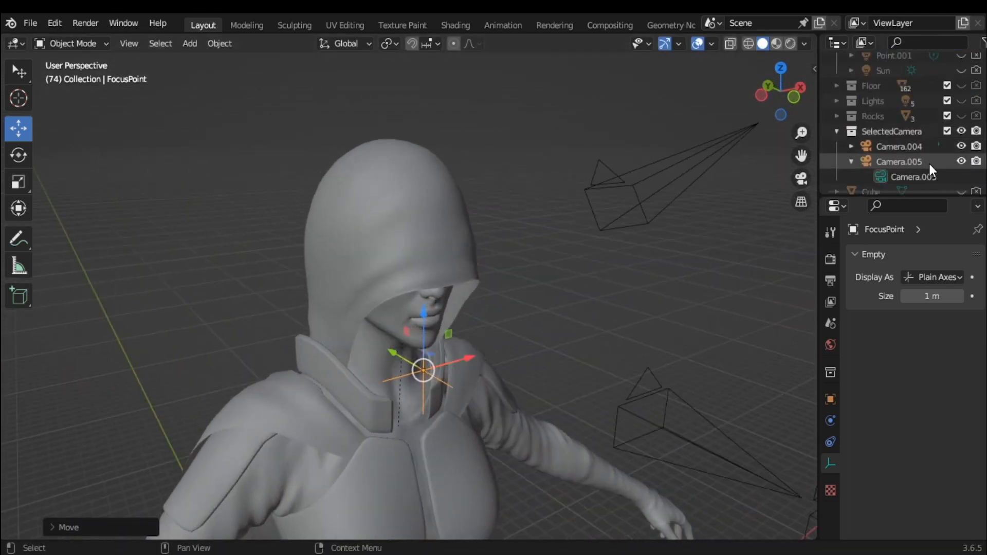
Set Camera.005's depth-of-field Focus Object to the FocusPoint empty.
{"action": "left_click", "coordinate": [898, 161]}
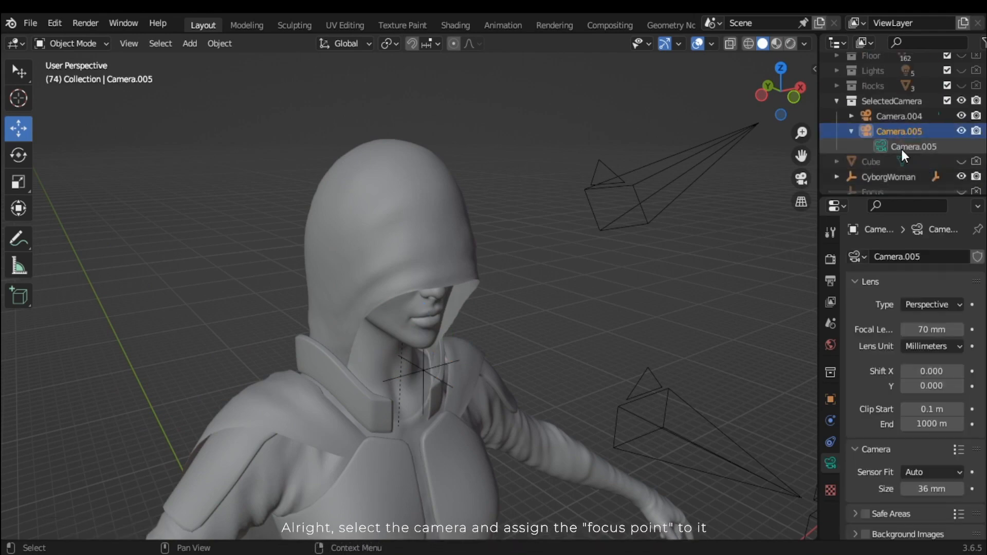
{"action": "scroll", "scroll_direction": "down", "scroll_amount": 3}
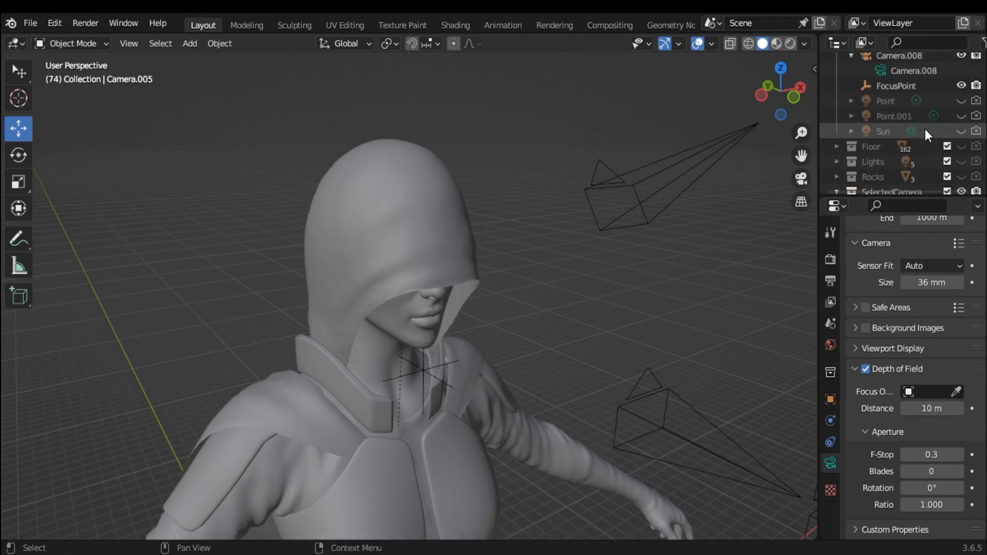
{"action": "left_click", "coordinate": [956, 390]}
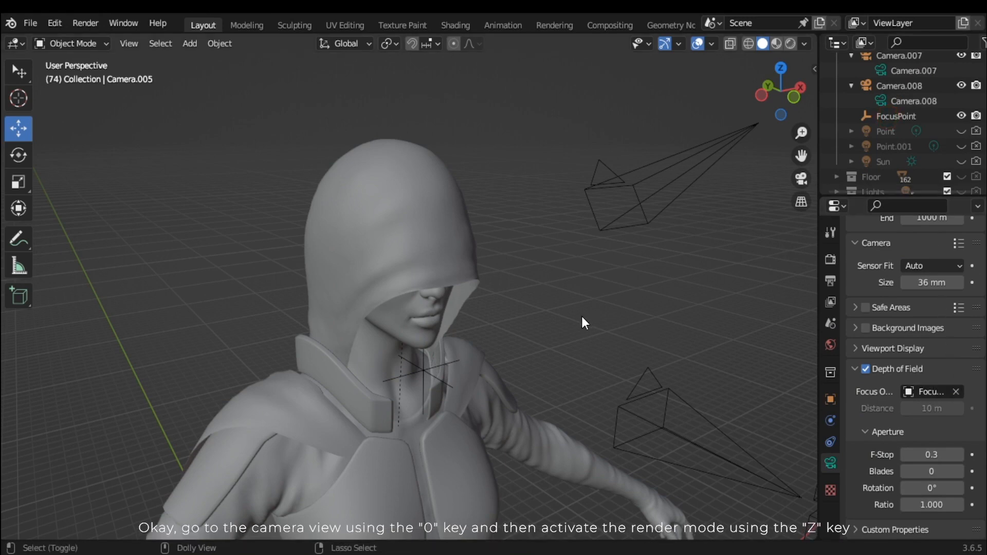
Look through the camera in Rendered shading to see the face sharp via FocusPoint.
{"action": "key", "text": "z"}
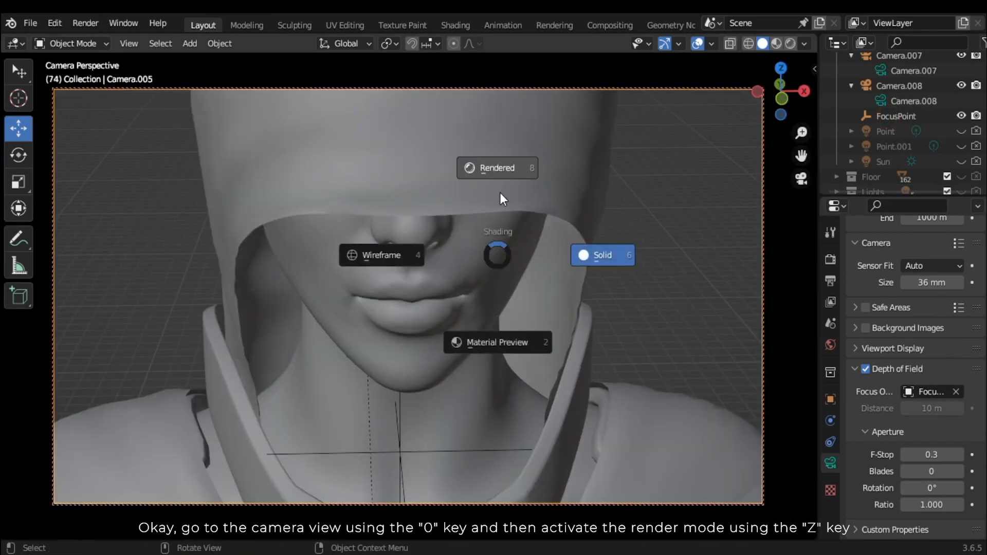
{"action": "left_click", "coordinate": [497, 168]}
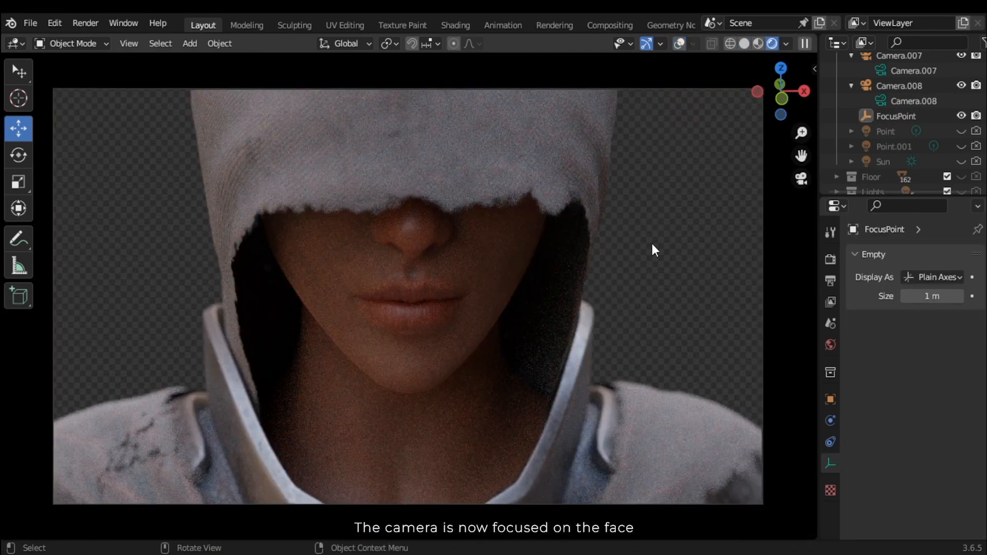
{"action": "mouse_move", "coordinate": [493, 171]}
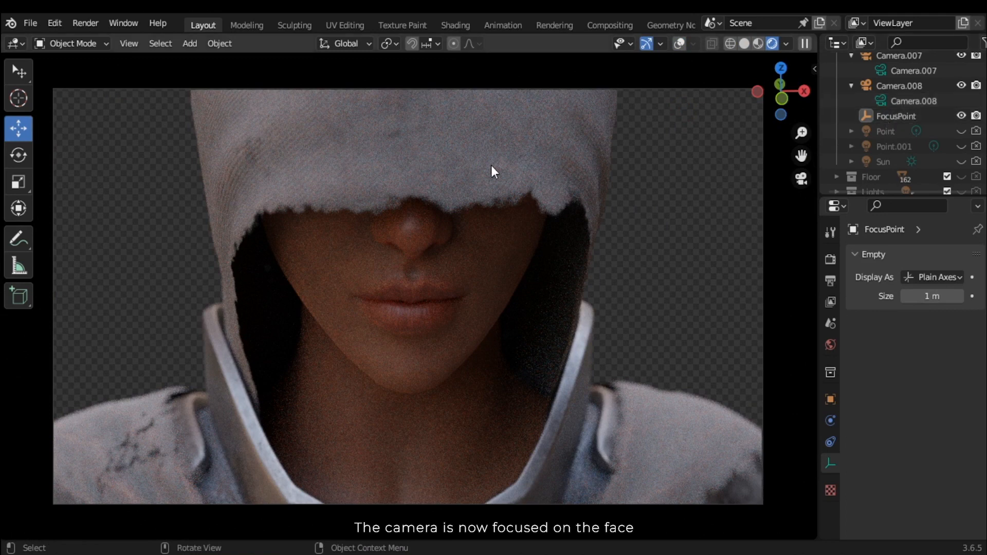
{"action": "mouse_move", "coordinate": [556, 461]}
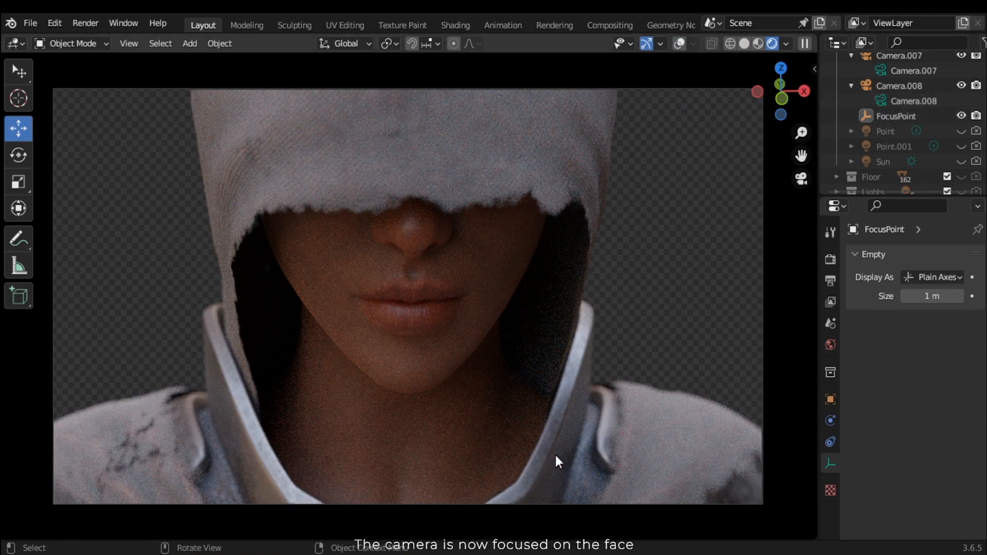
{"action": "left_click", "coordinate": [891, 116]}
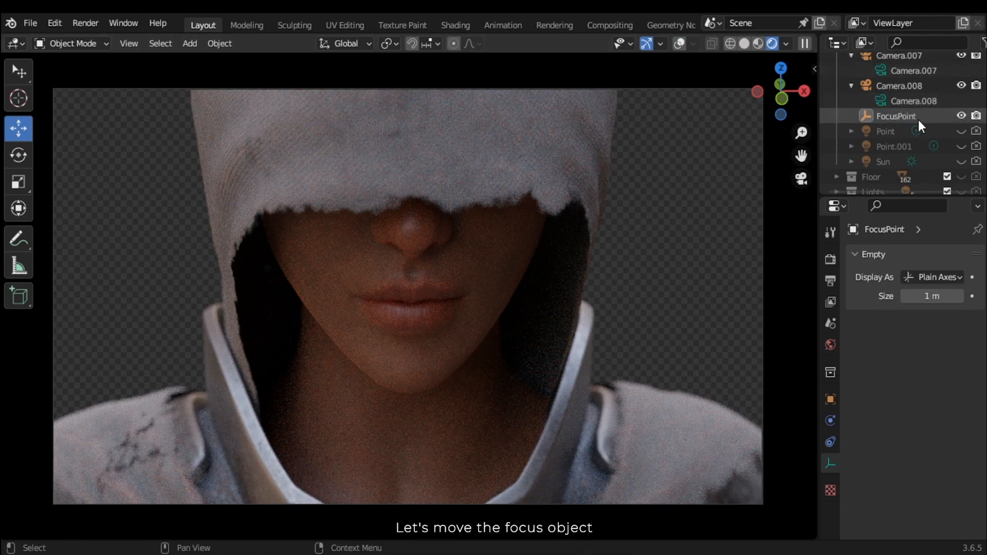
Move FocusPoint past the hood so the face blurs, and select Camera.008.
{"action": "left_click", "coordinate": [894, 116]}
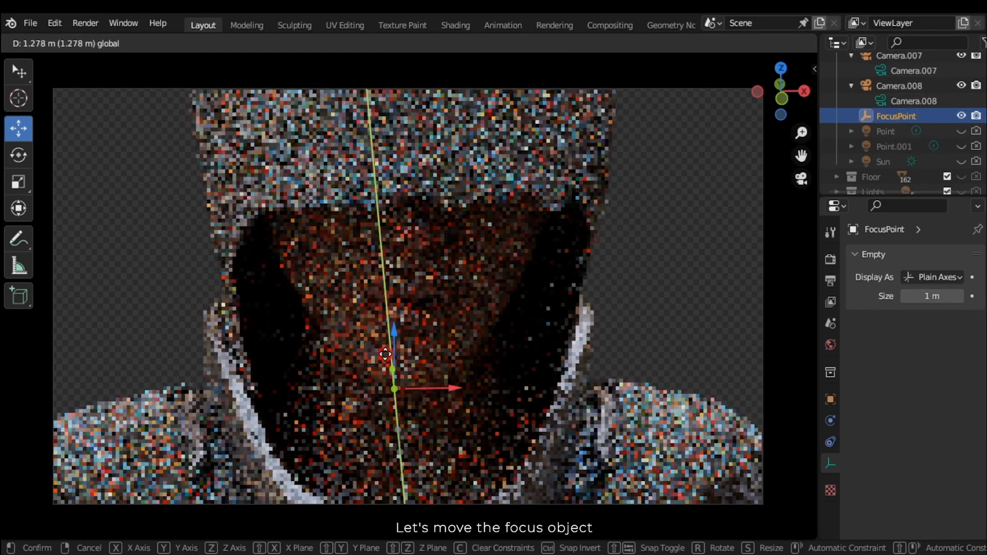
{"action": "left_click", "coordinate": [389, 361]}
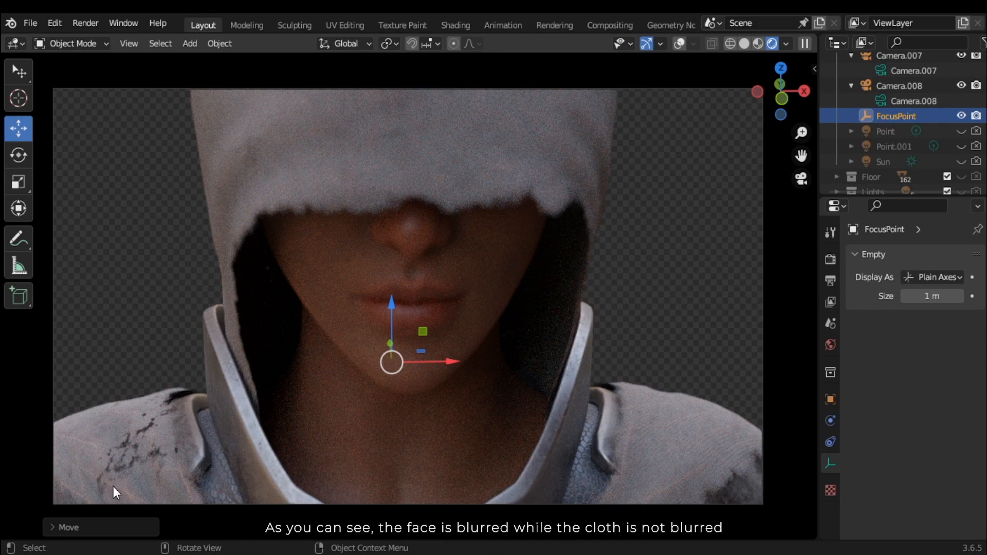
{"action": "mouse_move", "coordinate": [626, 324]}
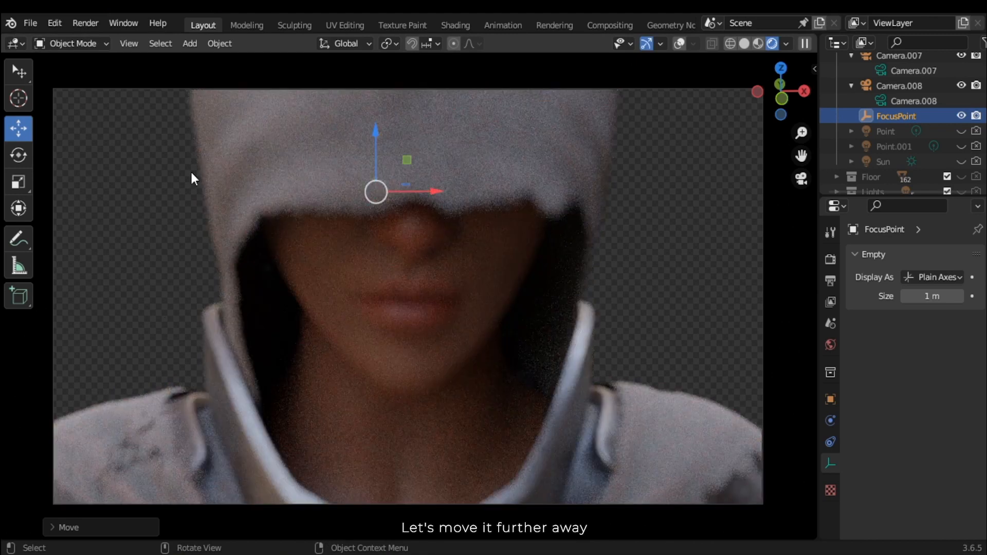
{"action": "mouse_move", "coordinate": [535, 332]}
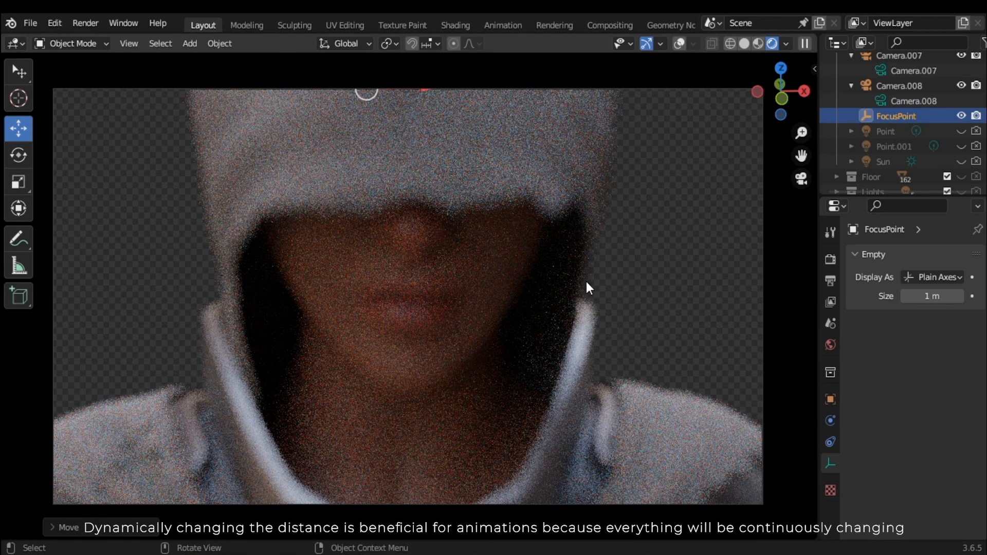
{"action": "left_click", "coordinate": [899, 85]}
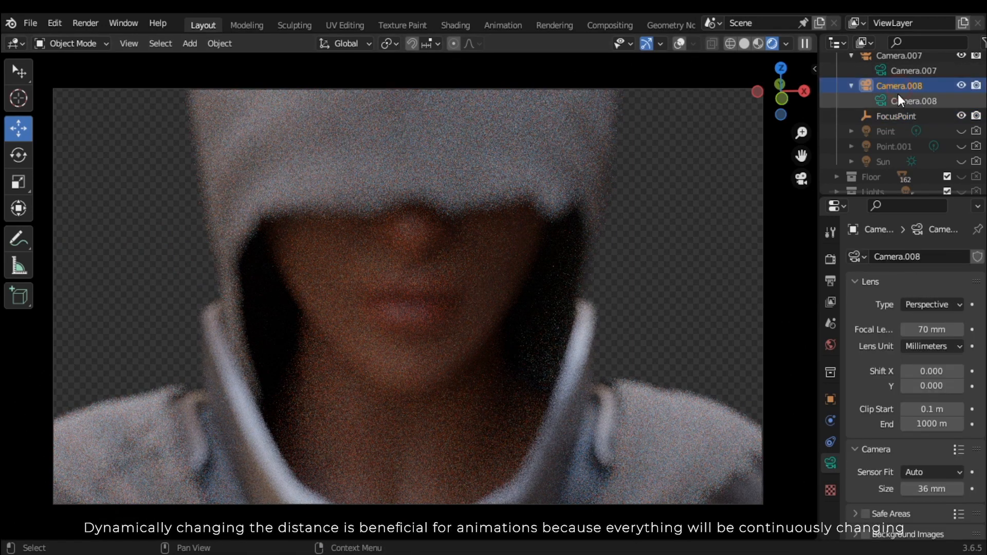
Select Camera.005 and set its depth-of-field F-Stop to 0.1.
{"action": "left_click", "coordinate": [899, 117]}
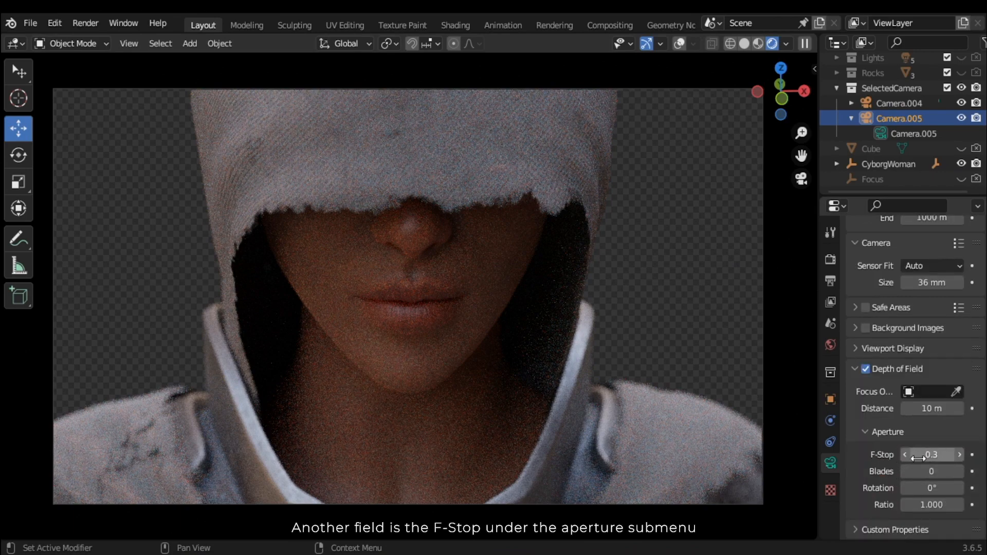
{"action": "mouse_move", "coordinate": [931, 454]}
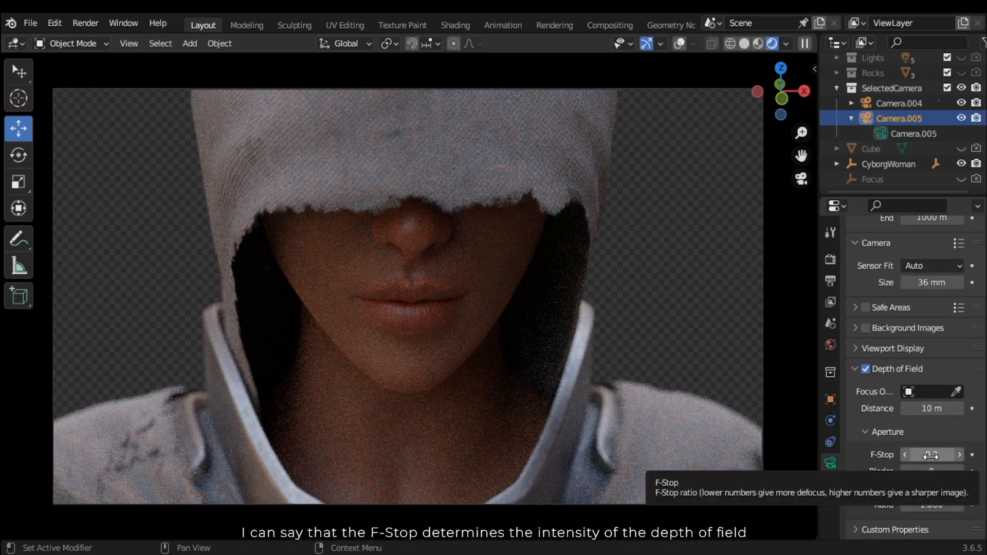
{"action": "left_click", "coordinate": [931, 455]}
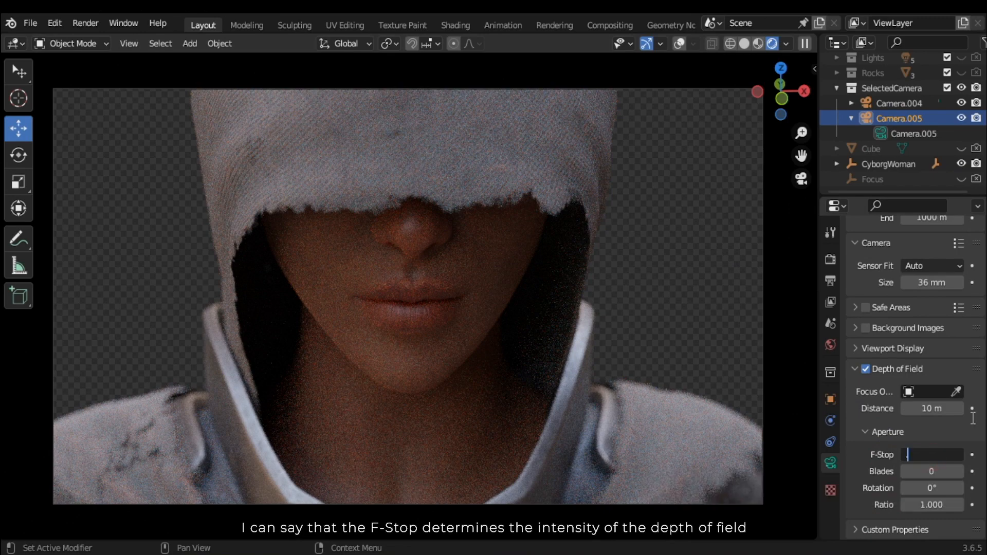
{"action": "type", "text": "0.1"}
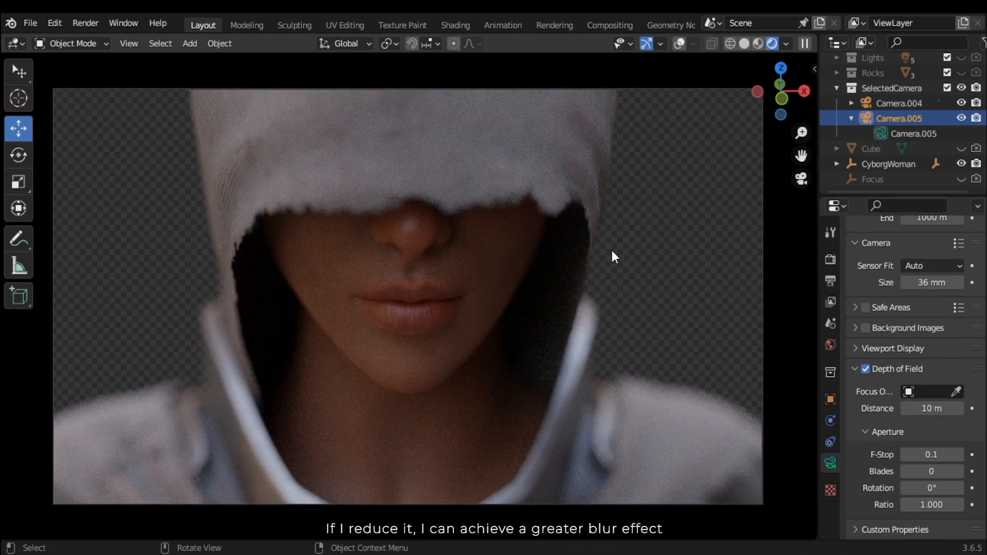
{"action": "mouse_move", "coordinate": [371, 211]}
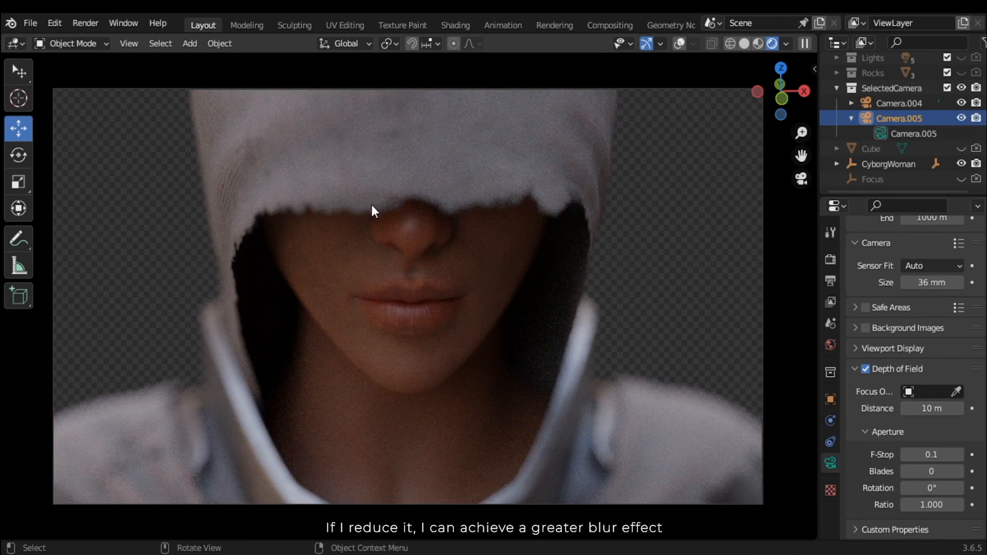
{"action": "mouse_move", "coordinate": [316, 253]}
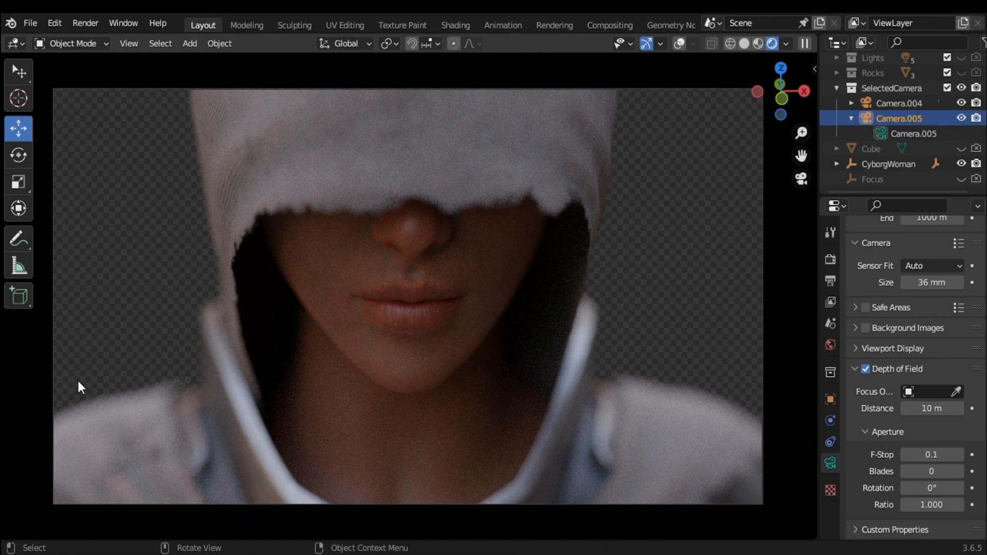
{"action": "mouse_move", "coordinate": [677, 208]}
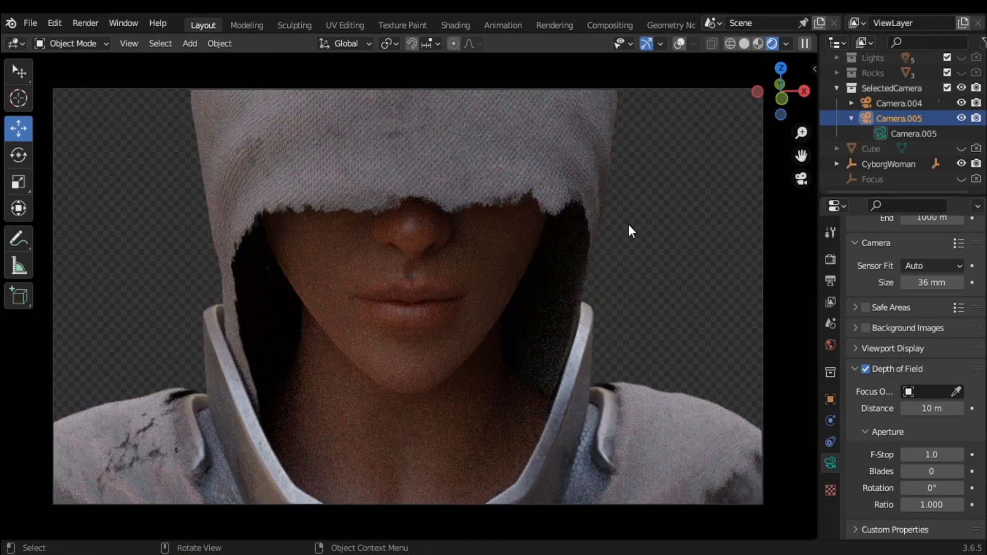
{"action": "mouse_move", "coordinate": [404, 457]}
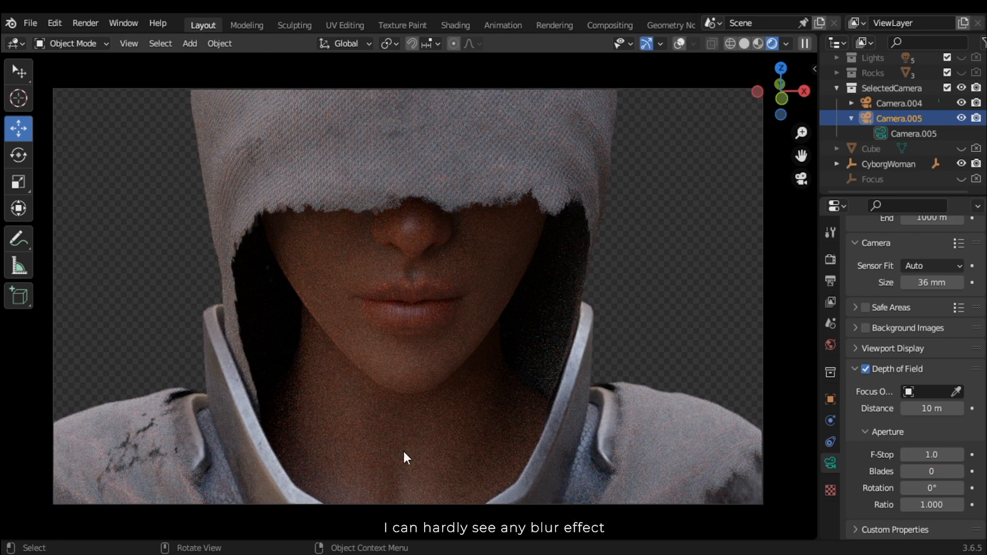
{"action": "mouse_move", "coordinate": [98, 470]}
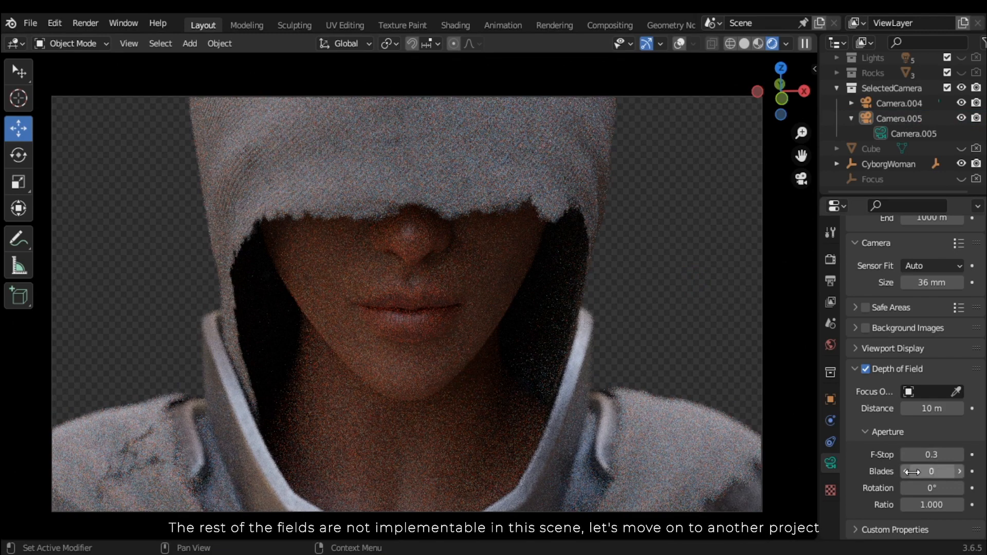
{"action": "mouse_move", "coordinate": [931, 471]}
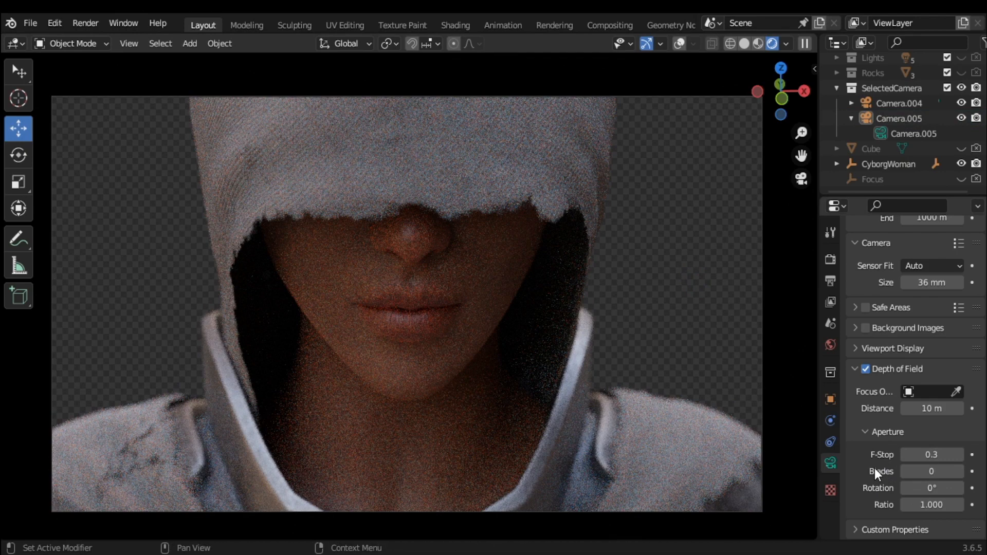
{"action": "mouse_move", "coordinate": [880, 482]}
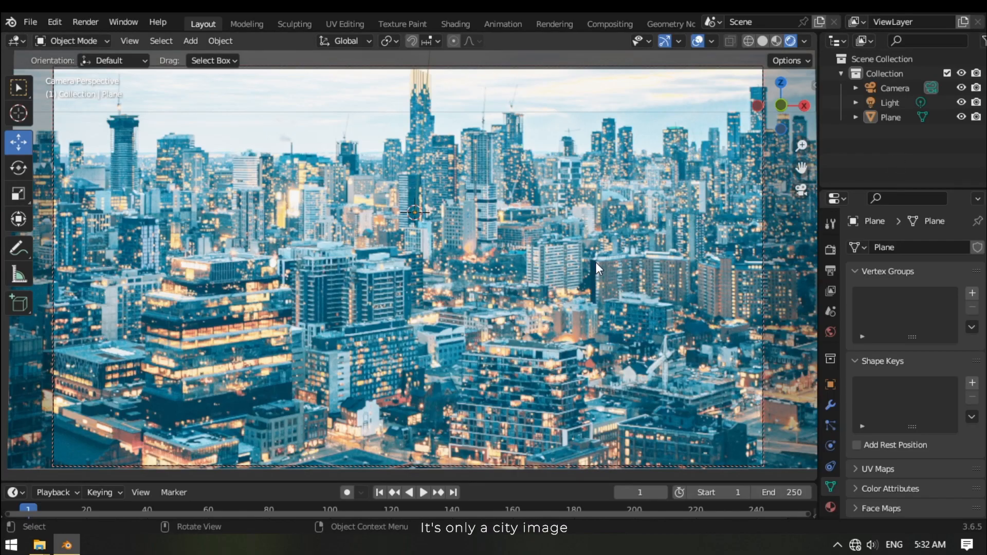
{"action": "mouse_move", "coordinate": [783, 156]}
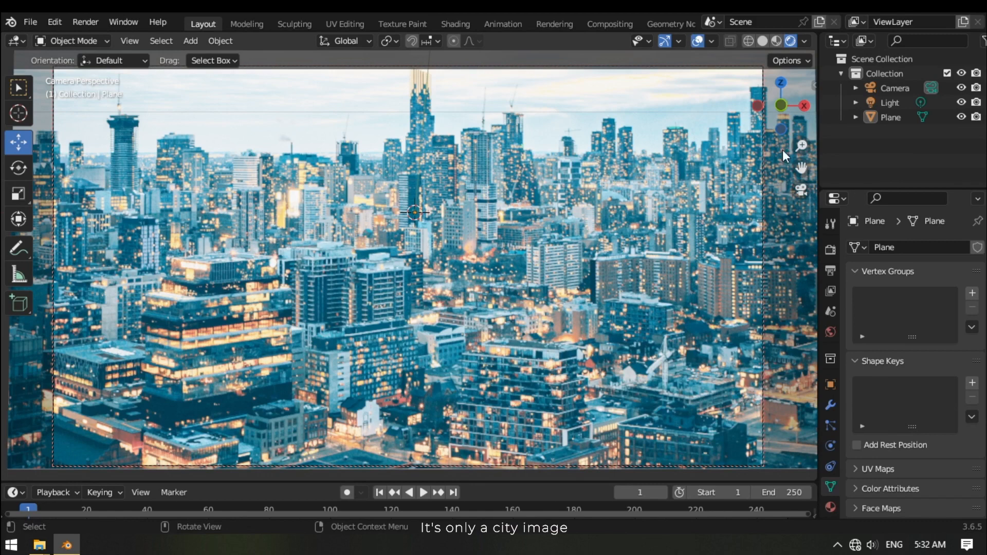
Select the city scene's camera and turn on depth of field.
{"action": "left_click", "coordinate": [894, 87]}
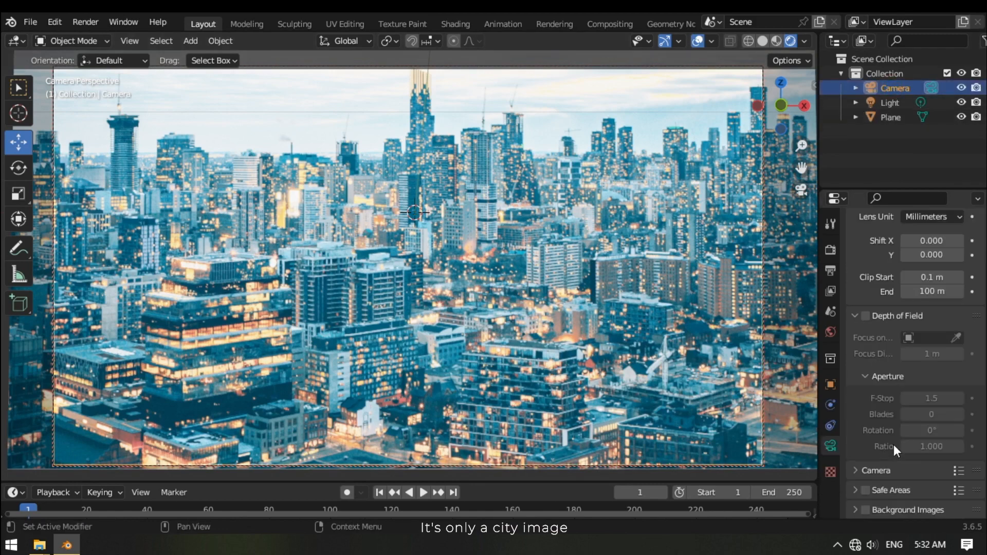
{"action": "left_click", "coordinate": [866, 316]}
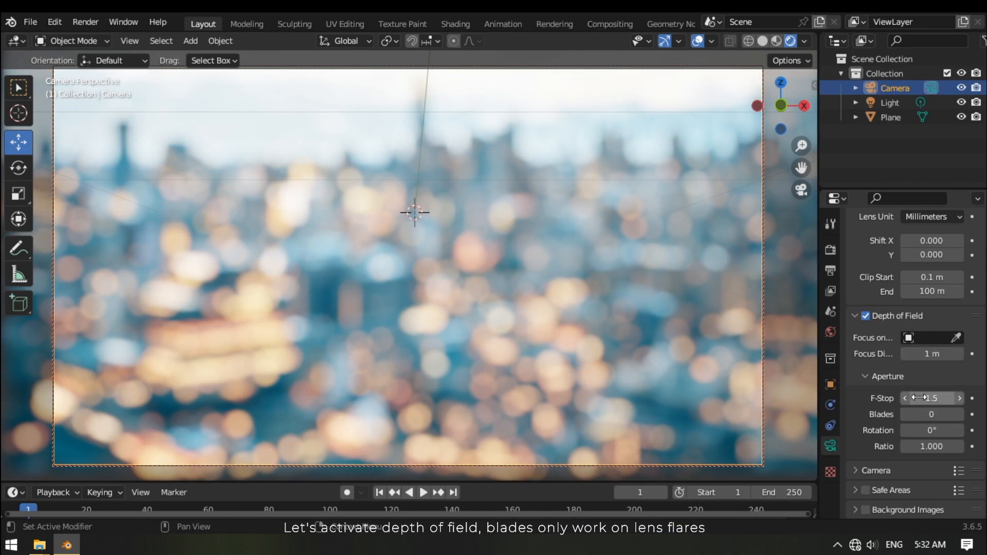
{"action": "mouse_move", "coordinate": [888, 423]}
{"action": "type", "text": "1"}
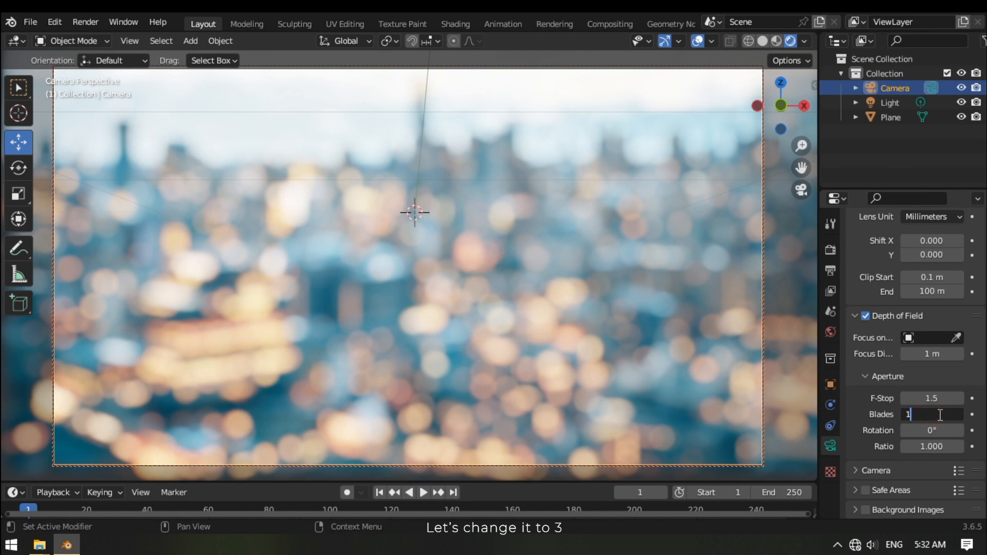
{"action": "type", "text": "3"}
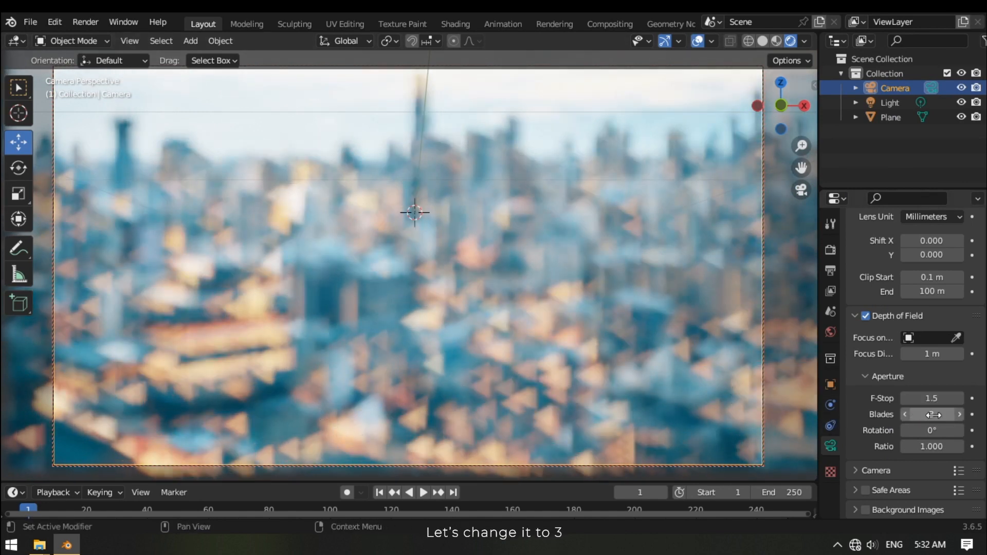
Try several aperture blade counts (4, 5, higher), finishing at 3 blades.
{"action": "double_click", "coordinate": [931, 414]}
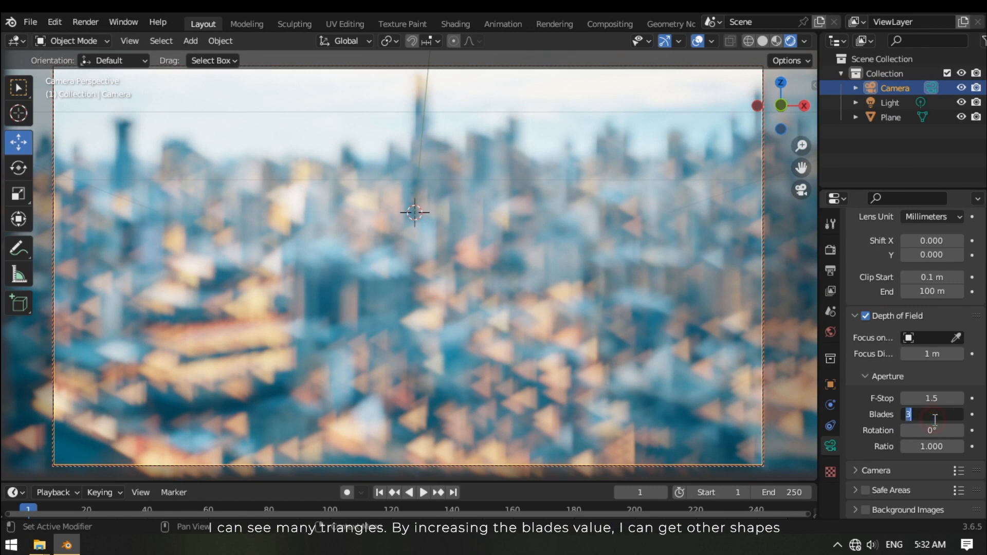
{"action": "left_click", "coordinate": [959, 414]}
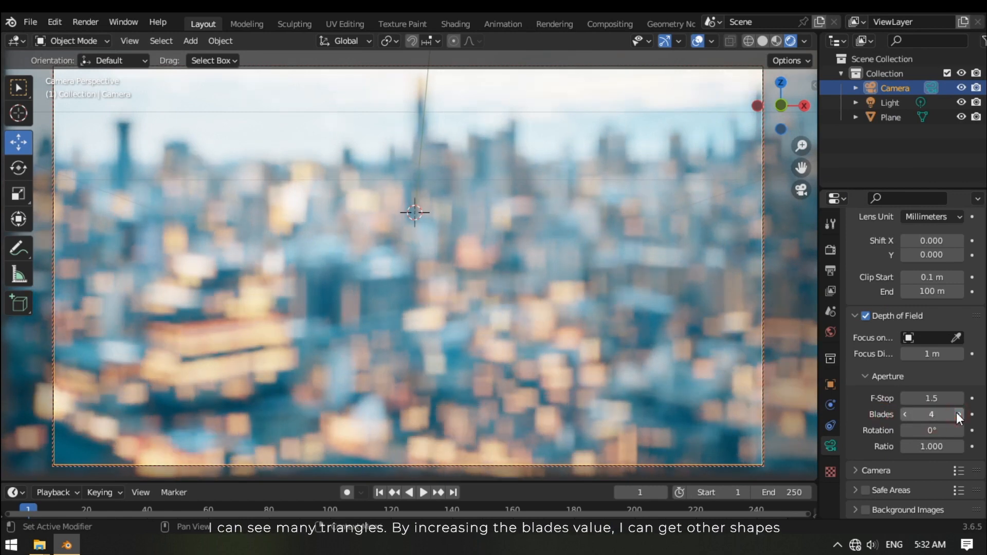
{"action": "left_click", "coordinate": [957, 414]}
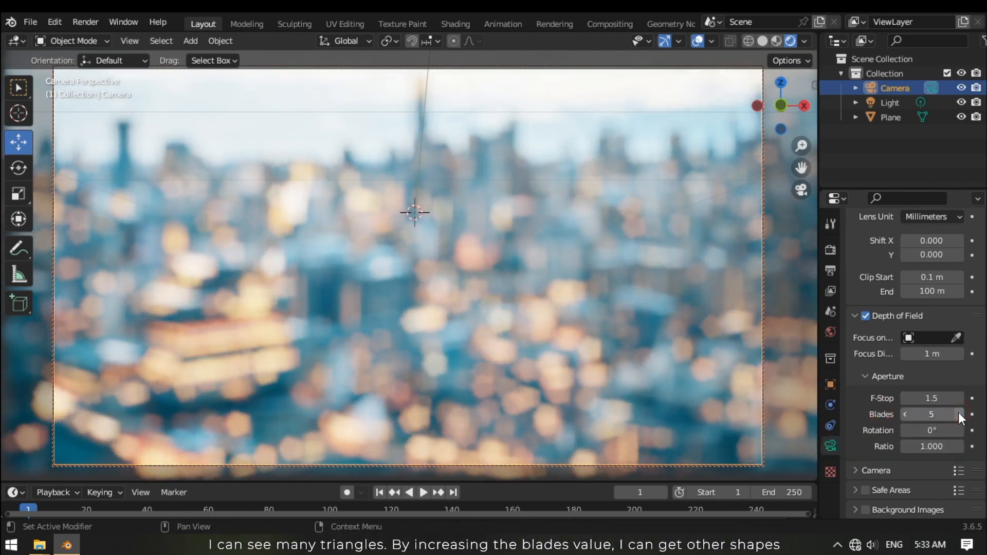
{"action": "left_click", "coordinate": [958, 414]}
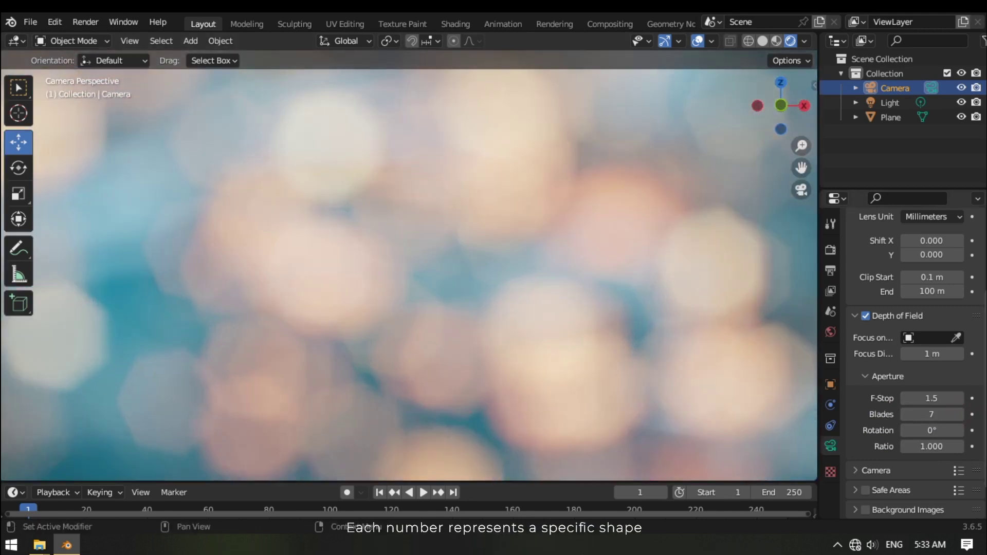
{"action": "left_click", "coordinate": [907, 414]}
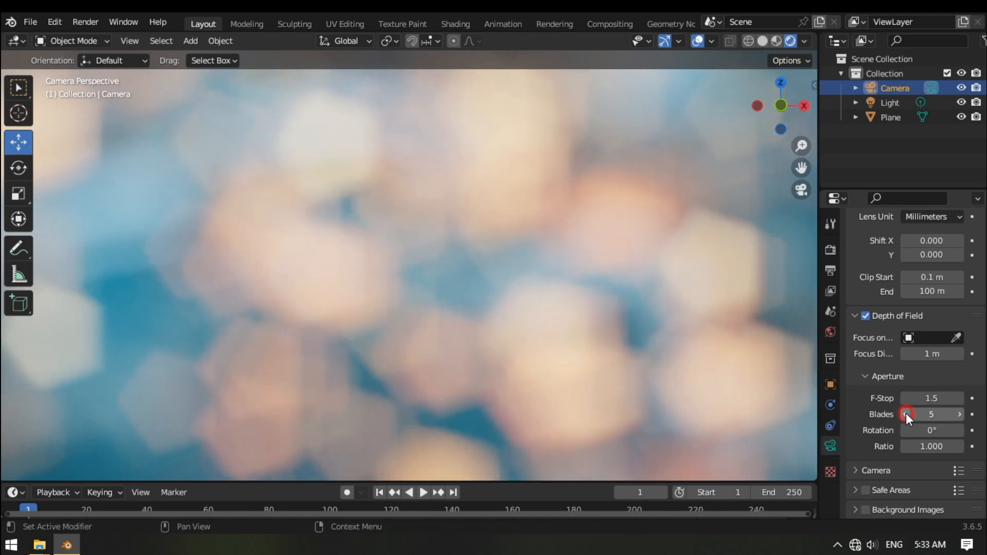
{"action": "left_click", "coordinate": [906, 414]}
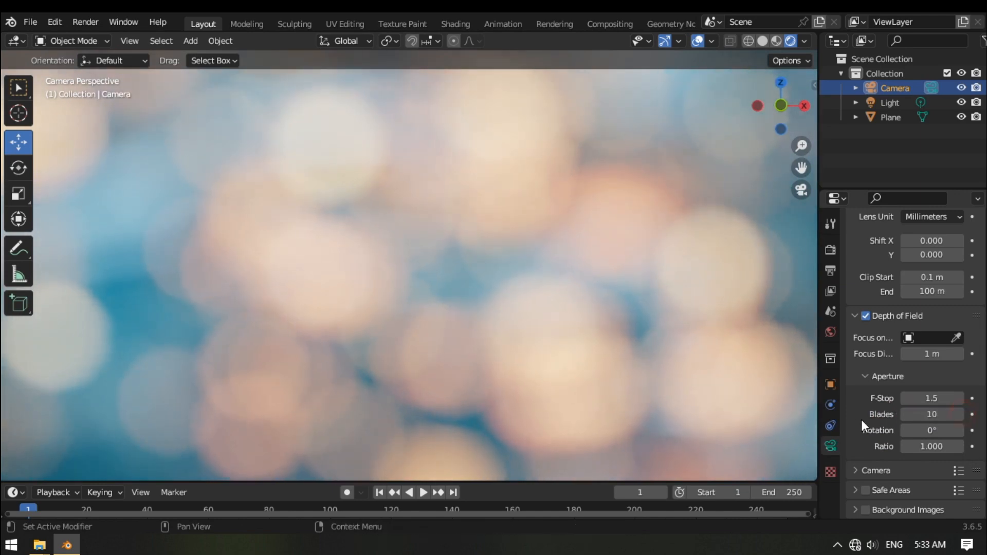
{"action": "left_click", "coordinate": [905, 414]}
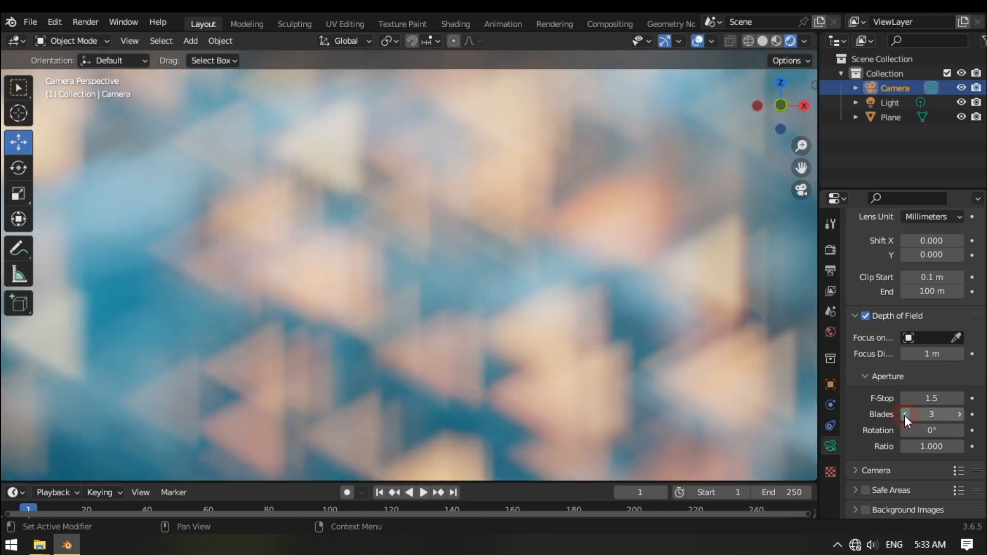
{"action": "left_click", "coordinate": [905, 430]}
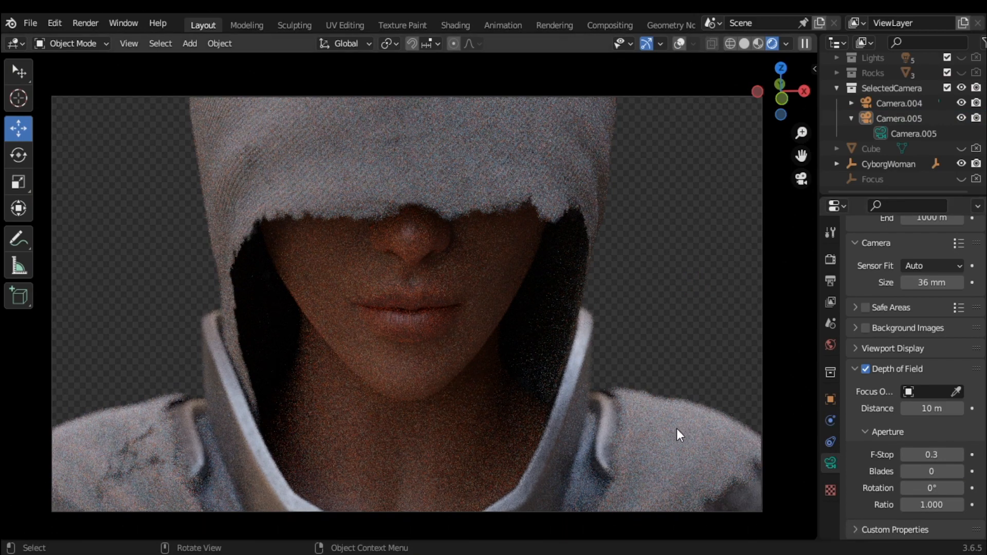
{"action": "left_click", "coordinate": [931, 454]}
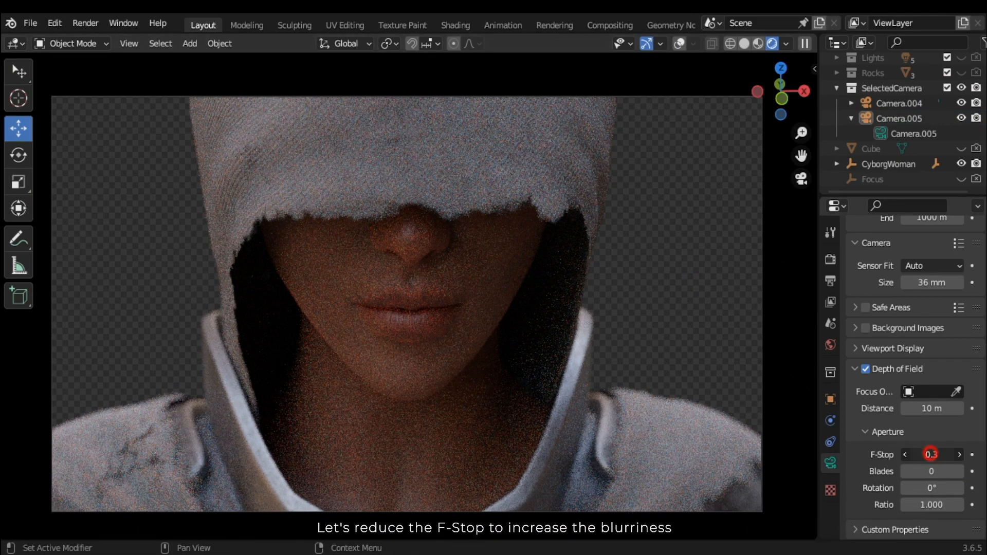
{"action": "left_click", "coordinate": [905, 454]}
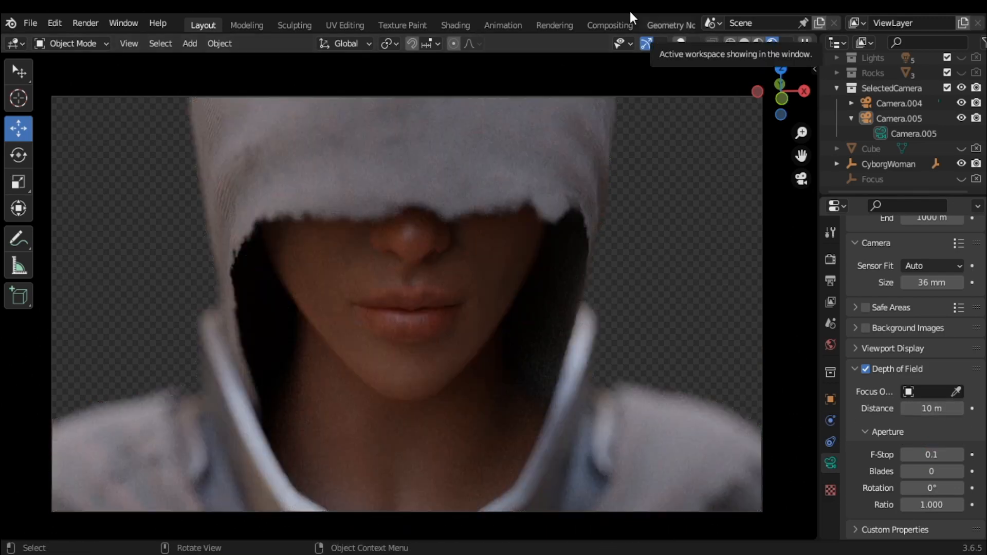
{"action": "mouse_move", "coordinate": [738, 460]}
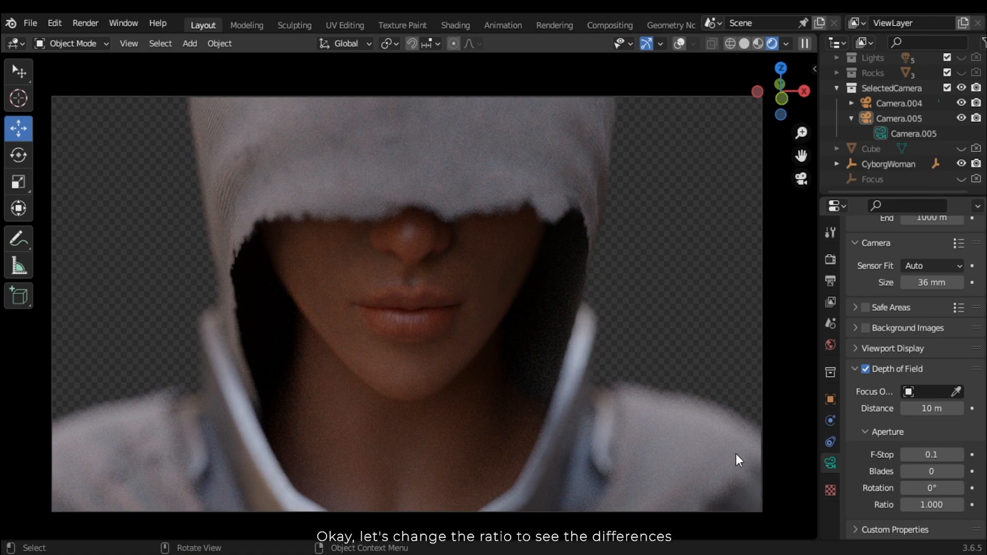
{"action": "double_click", "coordinate": [930, 504]}
{"action": "type", "text": "12.000"}
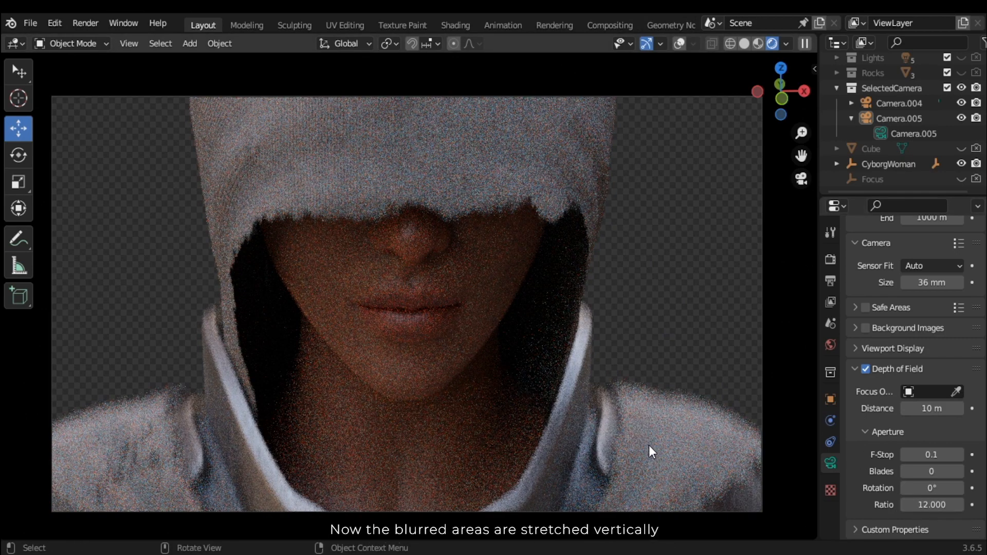
{"action": "mouse_move", "coordinate": [701, 282]}
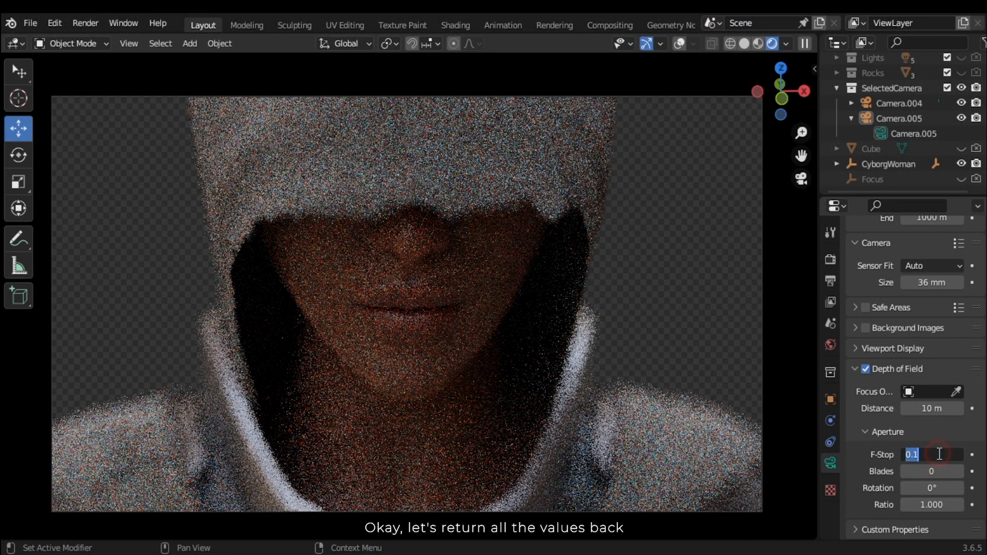
{"action": "type", "text": "0.3"}
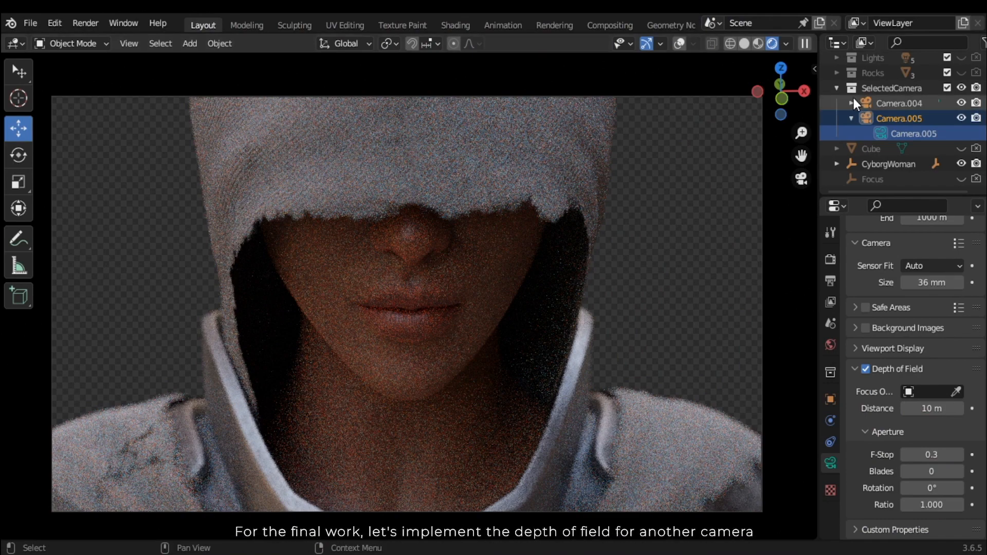
Select Camera.004, enable depth of field, and edit its focus distance.
{"action": "left_click", "coordinate": [851, 103]}
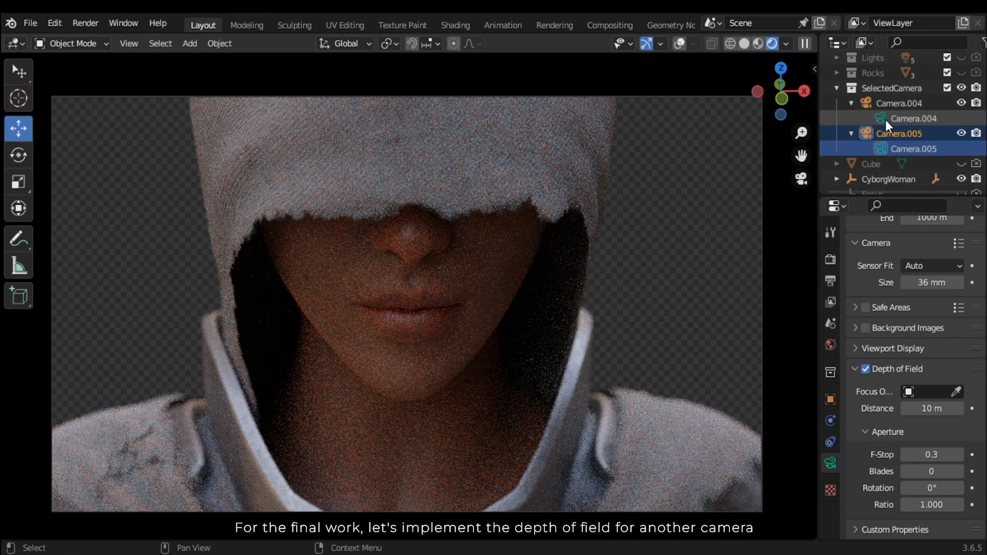
{"action": "left_click", "coordinate": [899, 103]}
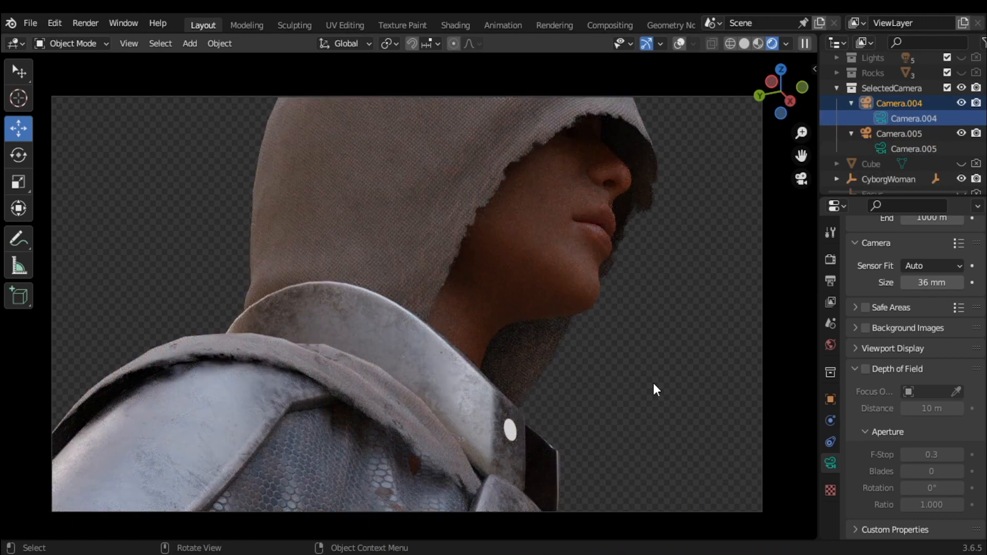
{"action": "mouse_move", "coordinate": [263, 366]}
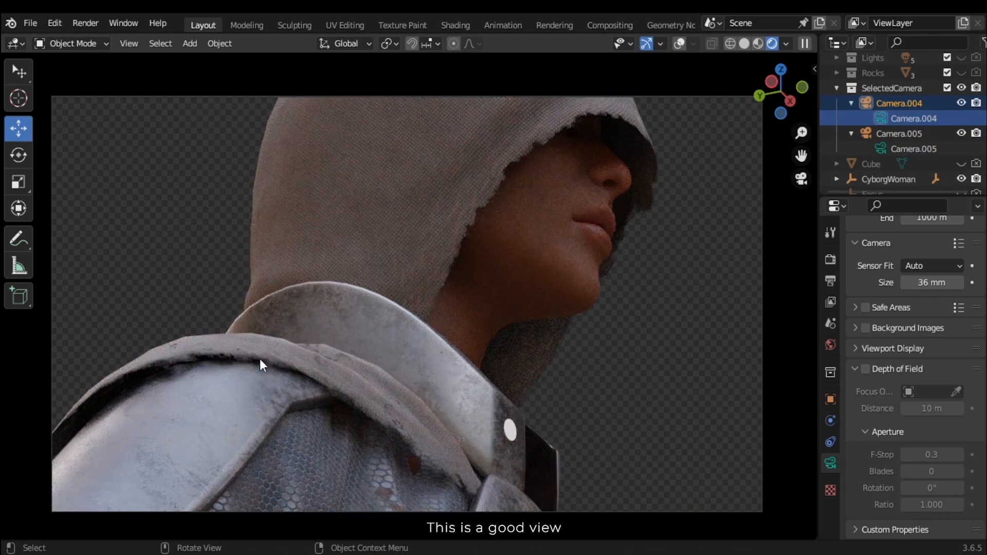
{"action": "mouse_move", "coordinate": [838, 404]}
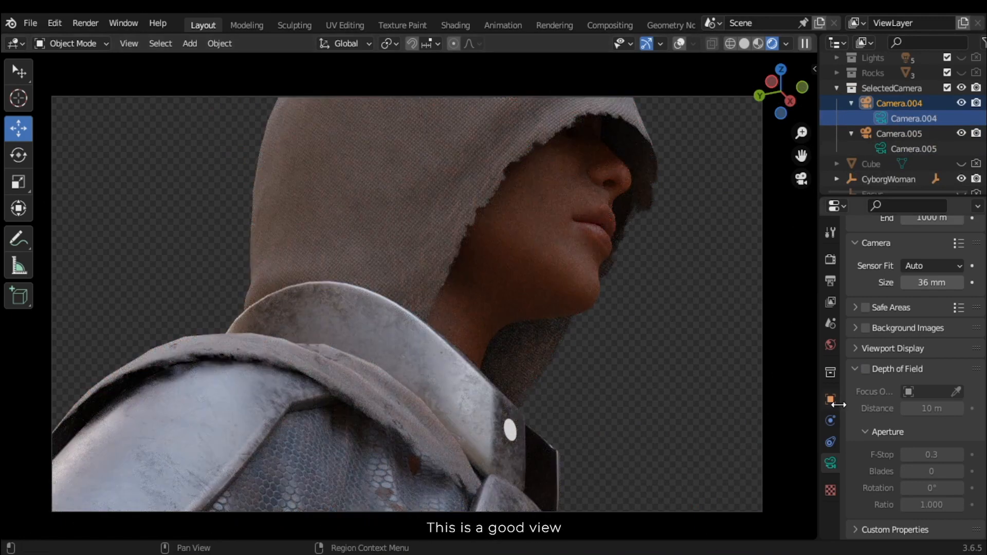
{"action": "left_click", "coordinate": [866, 369]}
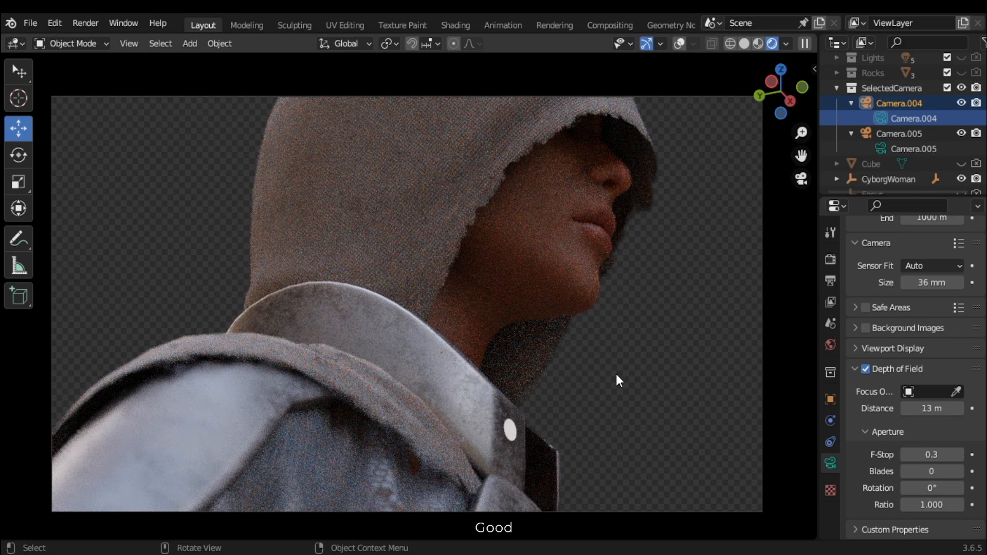
{"action": "mouse_move", "coordinate": [544, 275]}
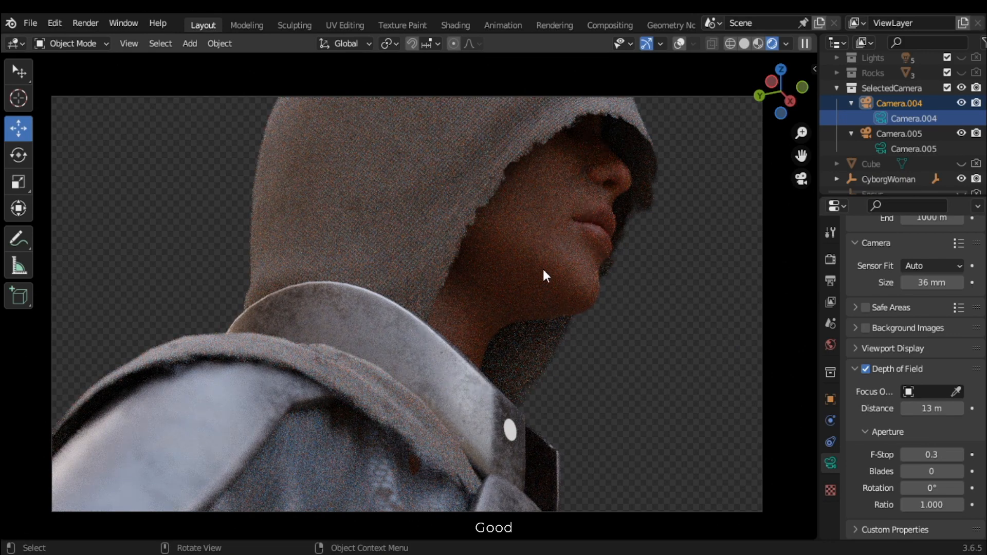
{"action": "double_click", "coordinate": [931, 408]}
{"action": "type", "text": "5"}
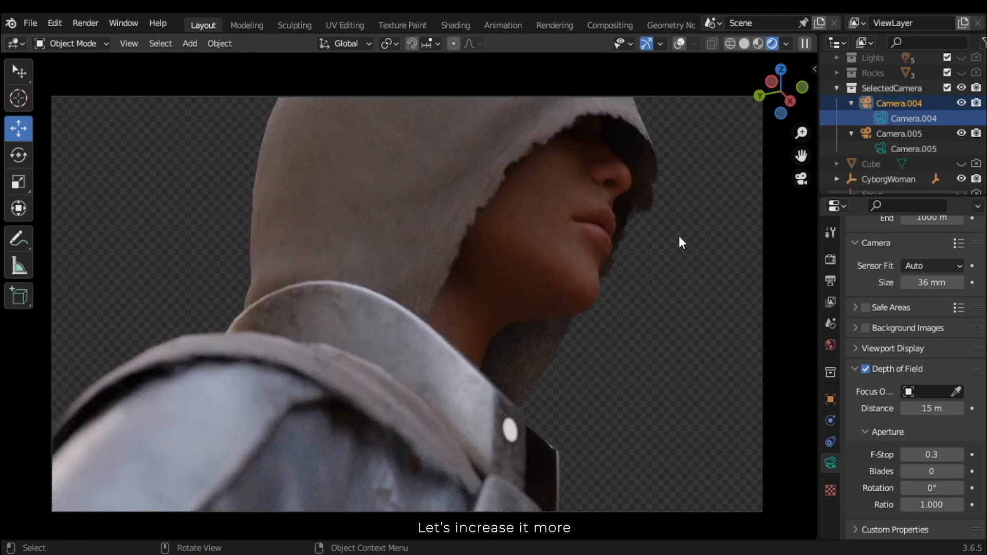
{"action": "mouse_move", "coordinate": [556, 491]}
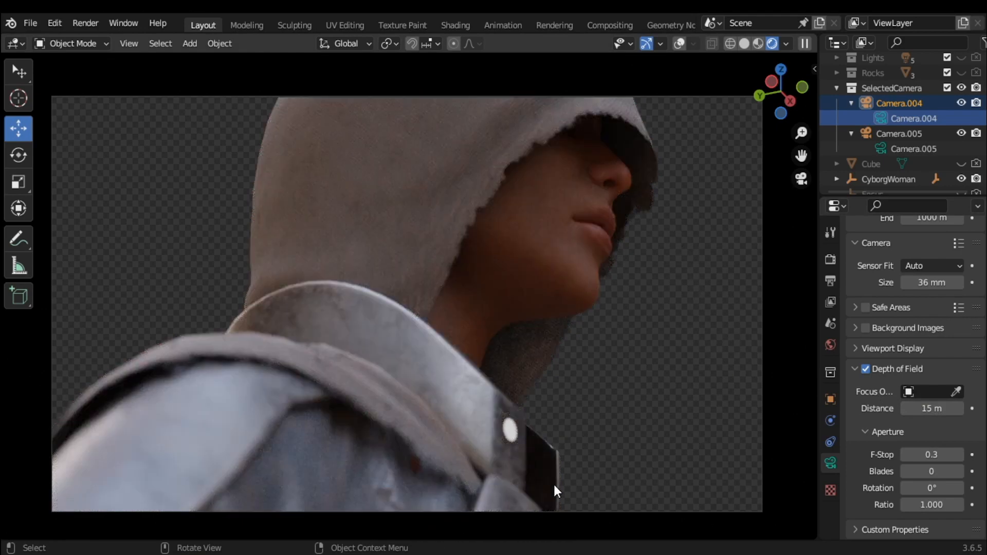
{"action": "mouse_move", "coordinate": [212, 474]}
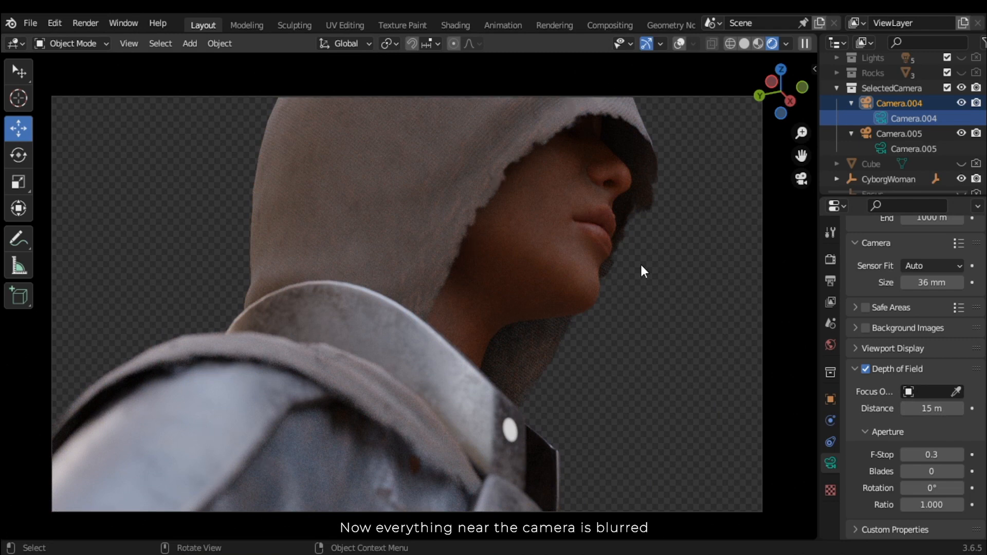
{"action": "mouse_move", "coordinate": [714, 217]}
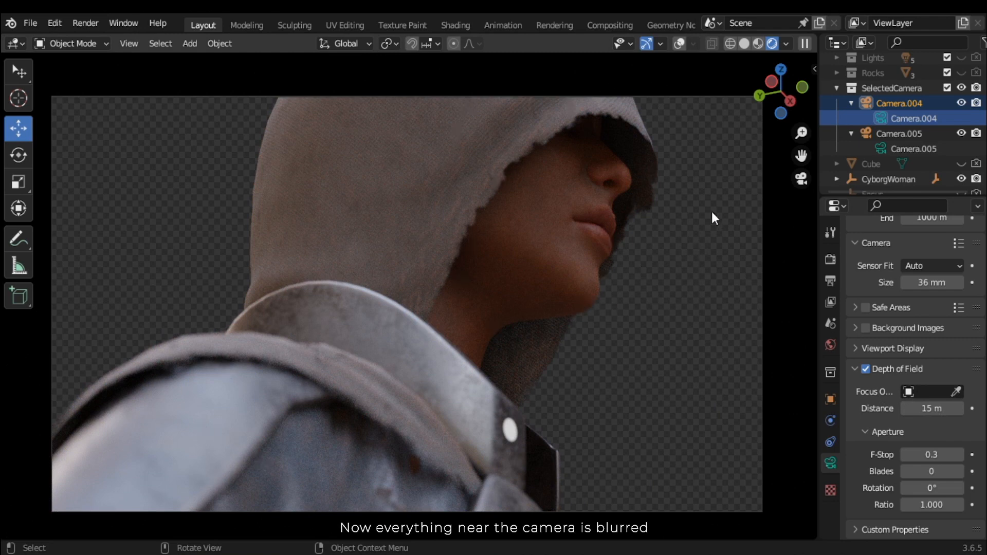
{"action": "mouse_move", "coordinate": [701, 260]}
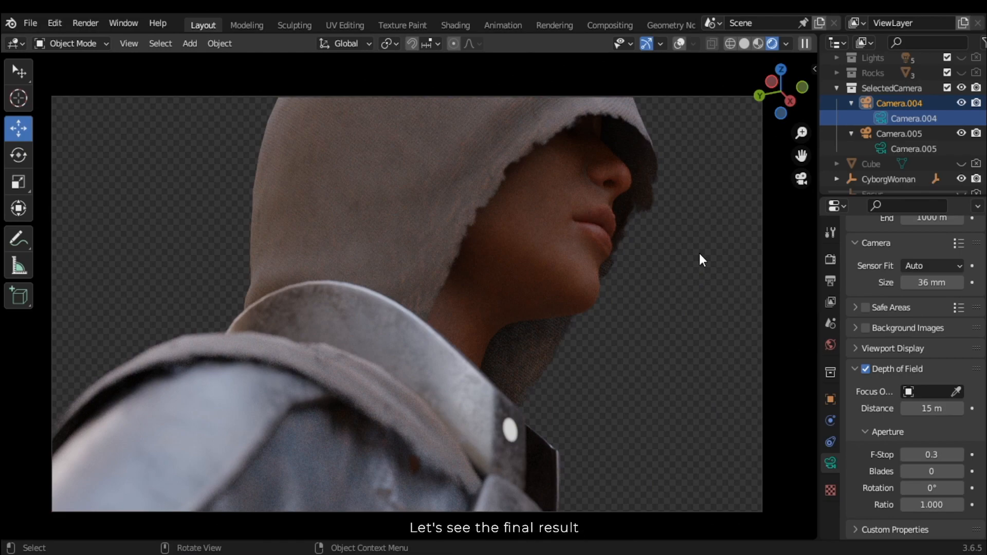